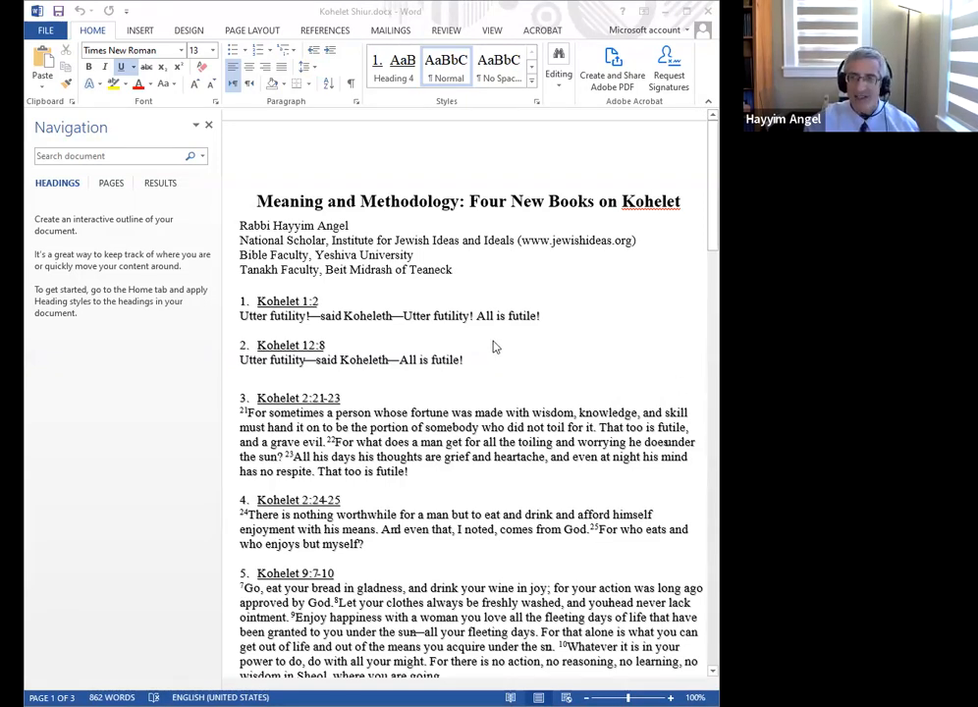
pyautogui.moveTo(490, 324)
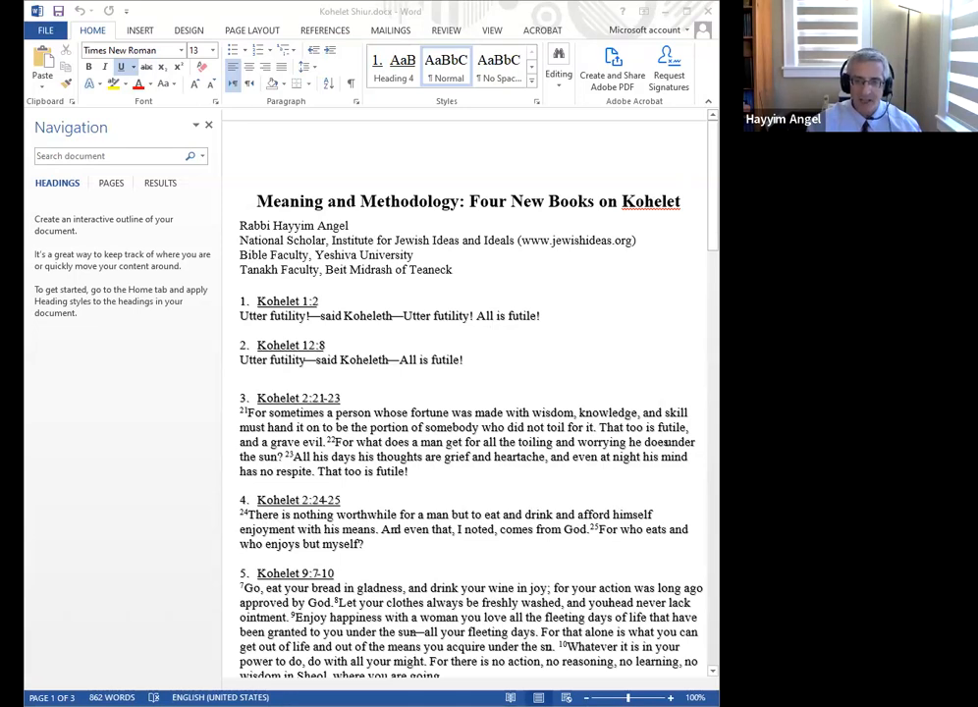
# - Scroll down to the final page with the Exodus passages and 2023 Kohelet books
pyautogui.scroll(-3)
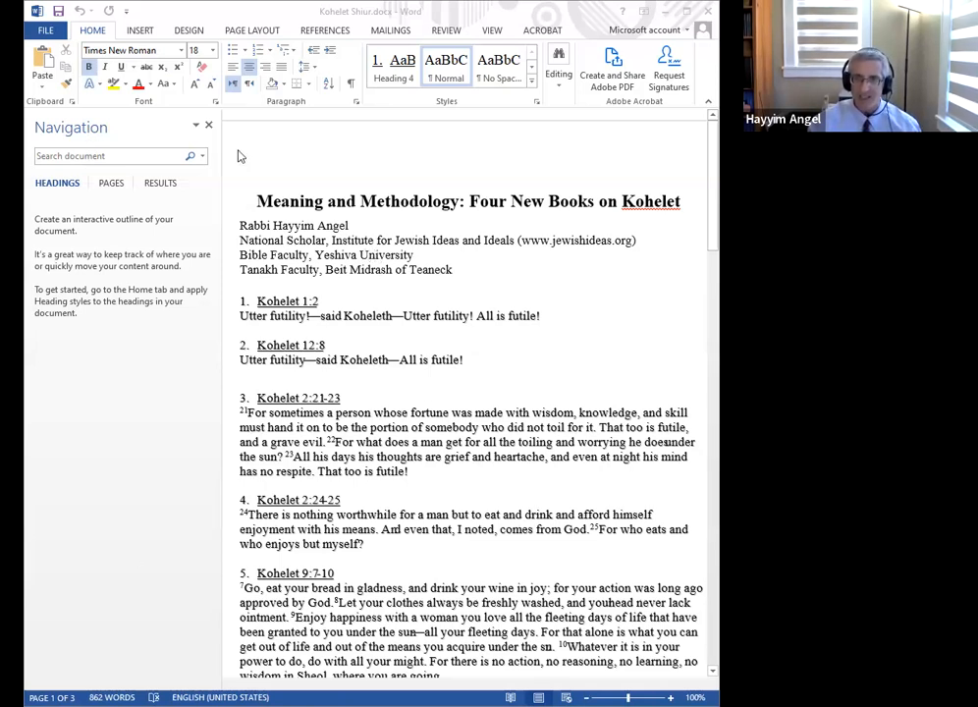
pyautogui.moveTo(133, 361)
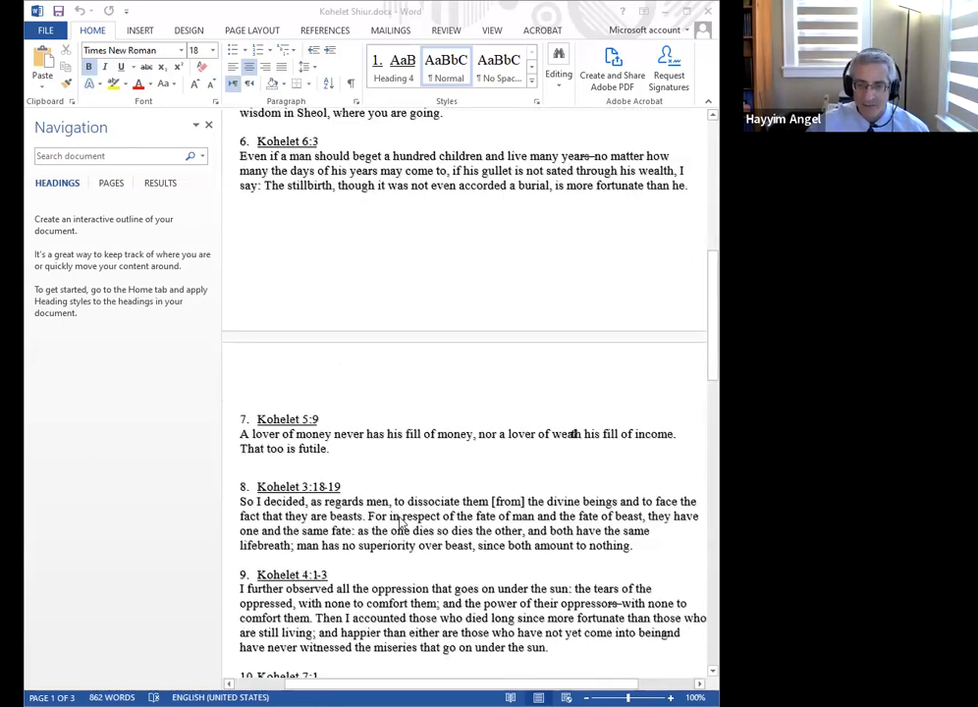
# - Scroll down to the closing book list and click in the page
pyautogui.scroll(-3)
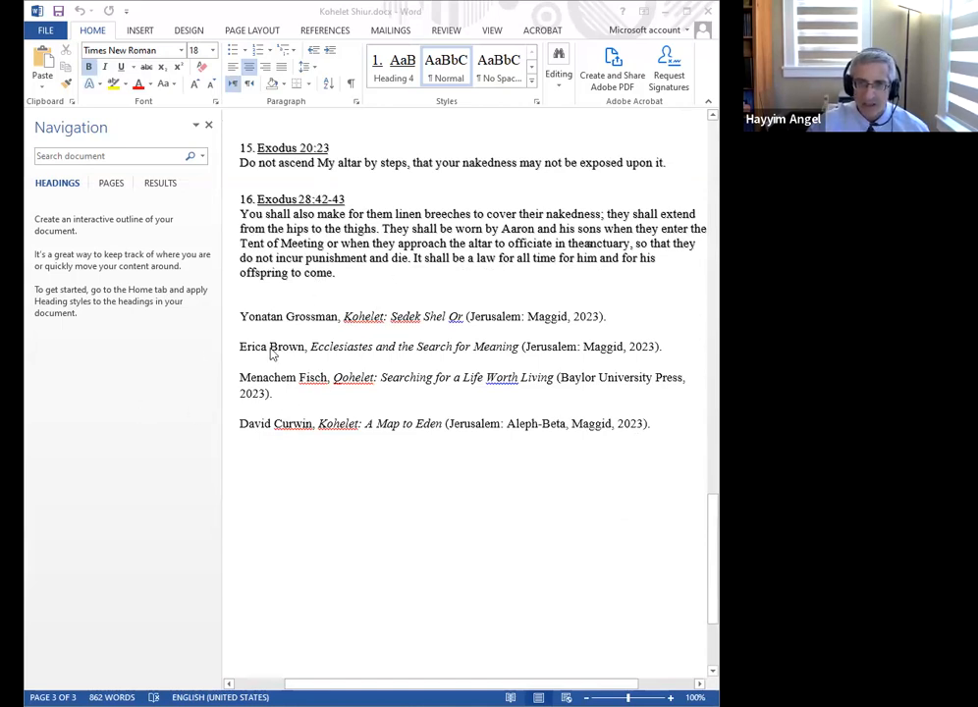
pyautogui.moveTo(190, 360)
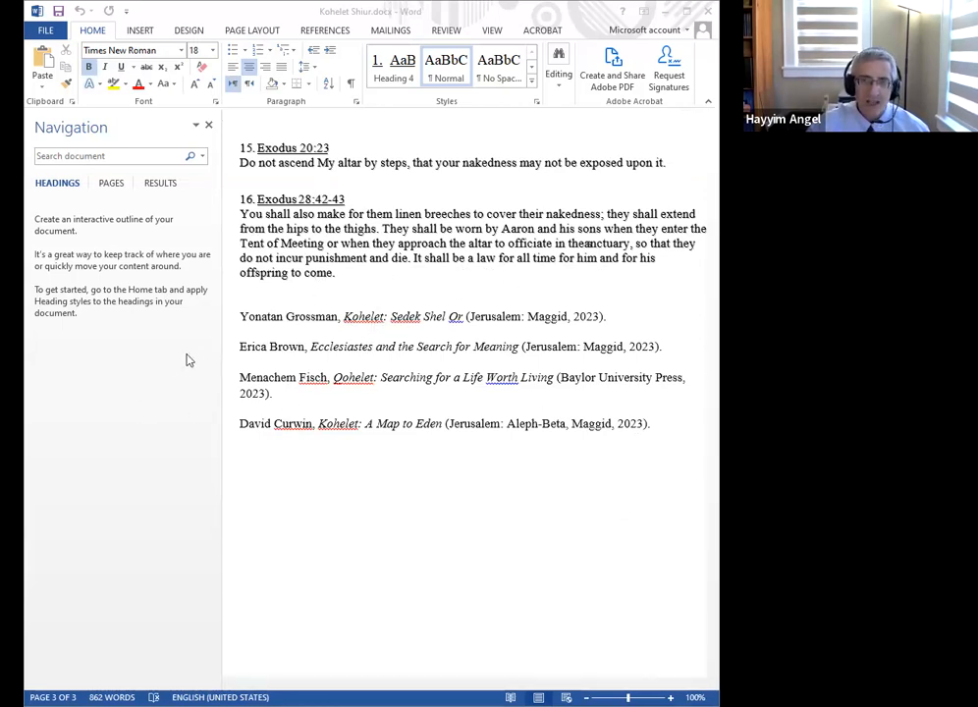
pyautogui.moveTo(304, 315)
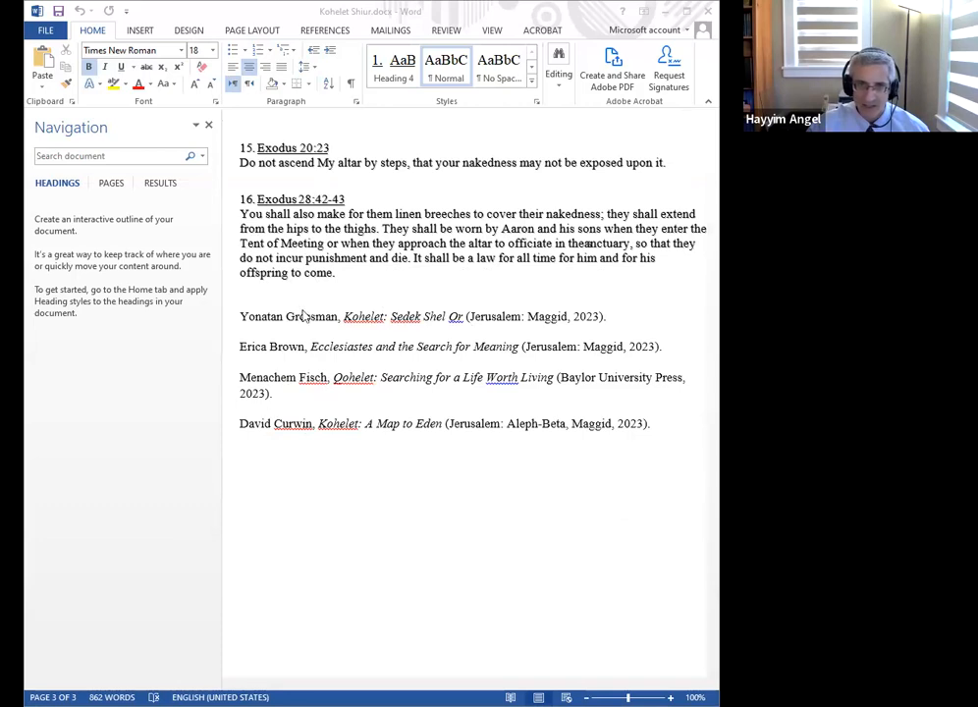
pyautogui.click(653, 423)
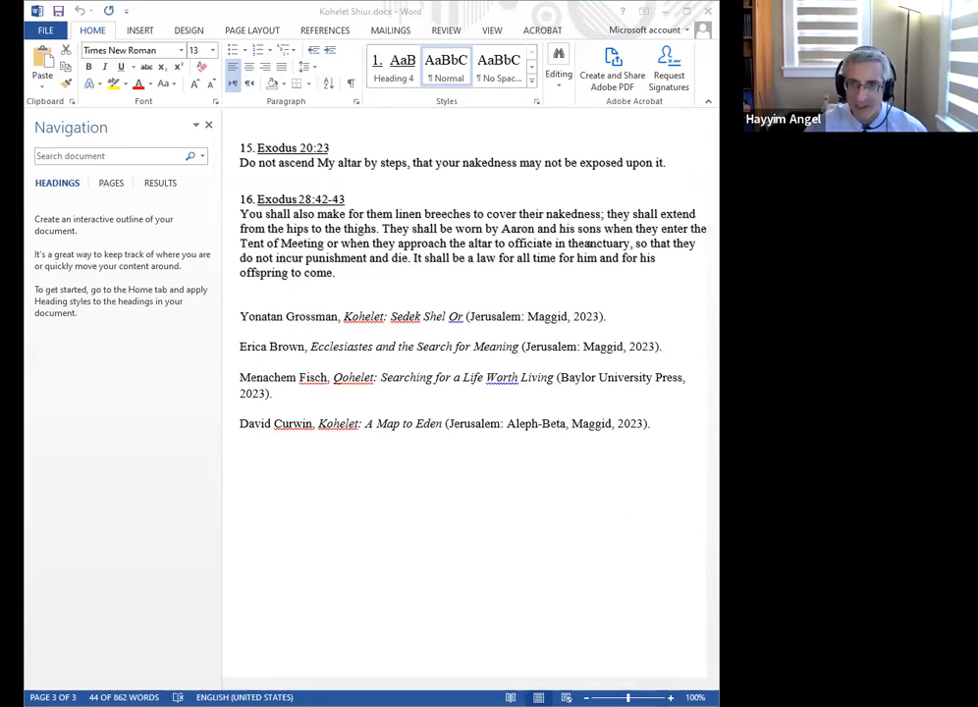
pyautogui.moveTo(233, 208)
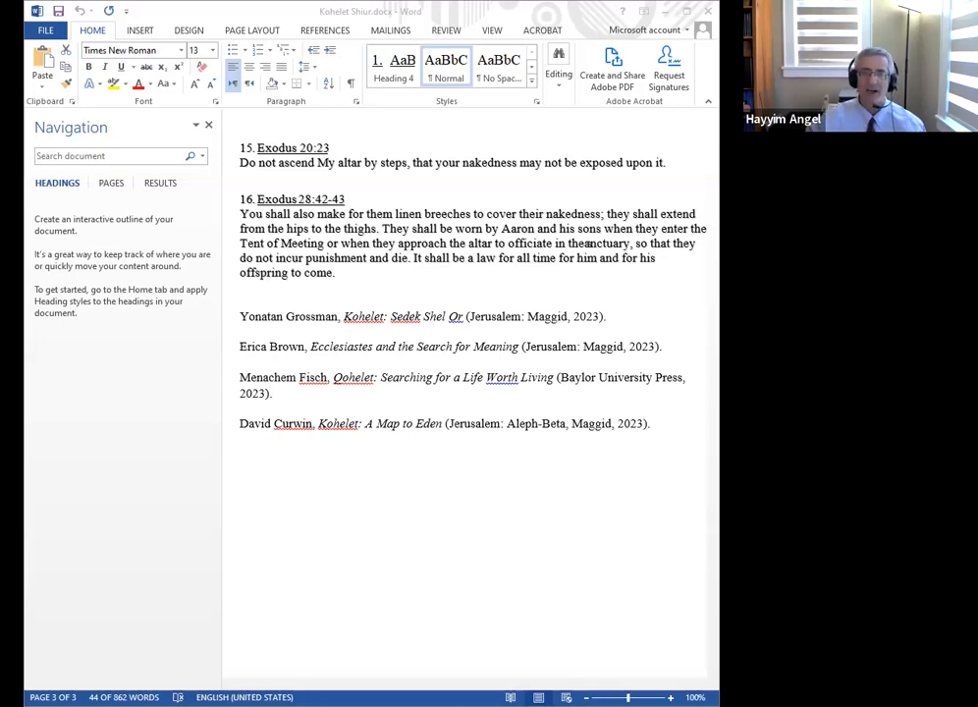
pyautogui.moveTo(253, 367)
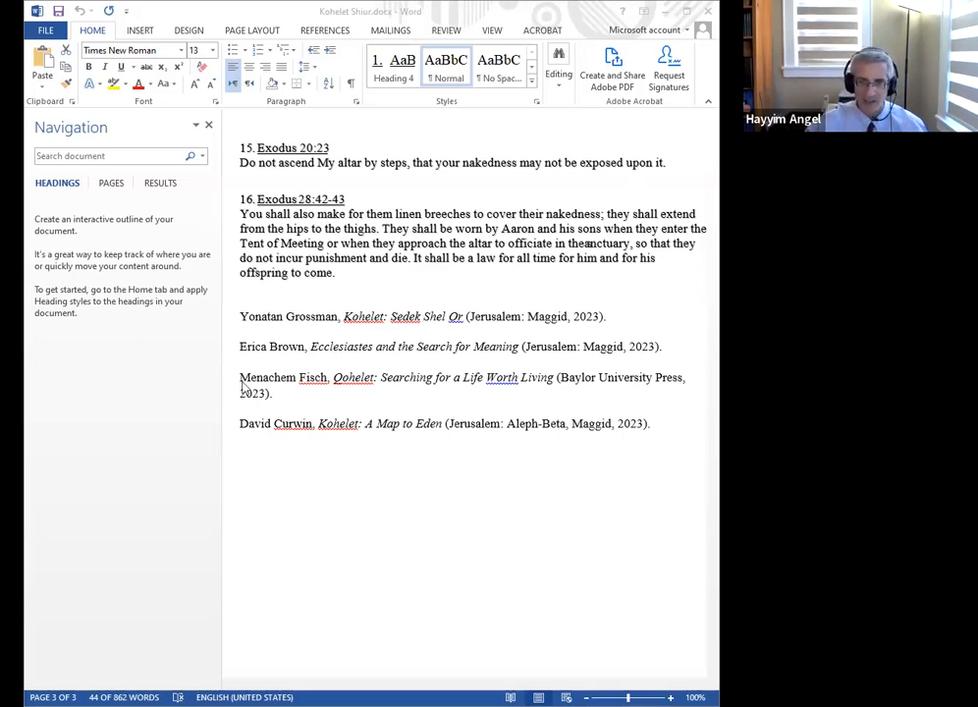
pyautogui.moveTo(167, 276)
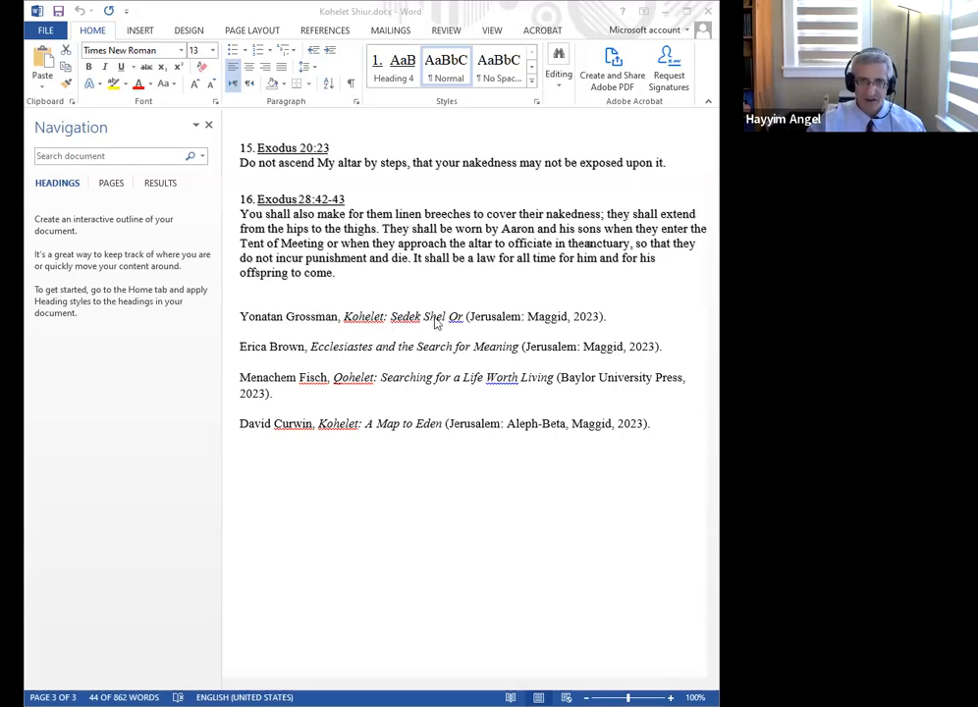
pyautogui.moveTo(363, 287)
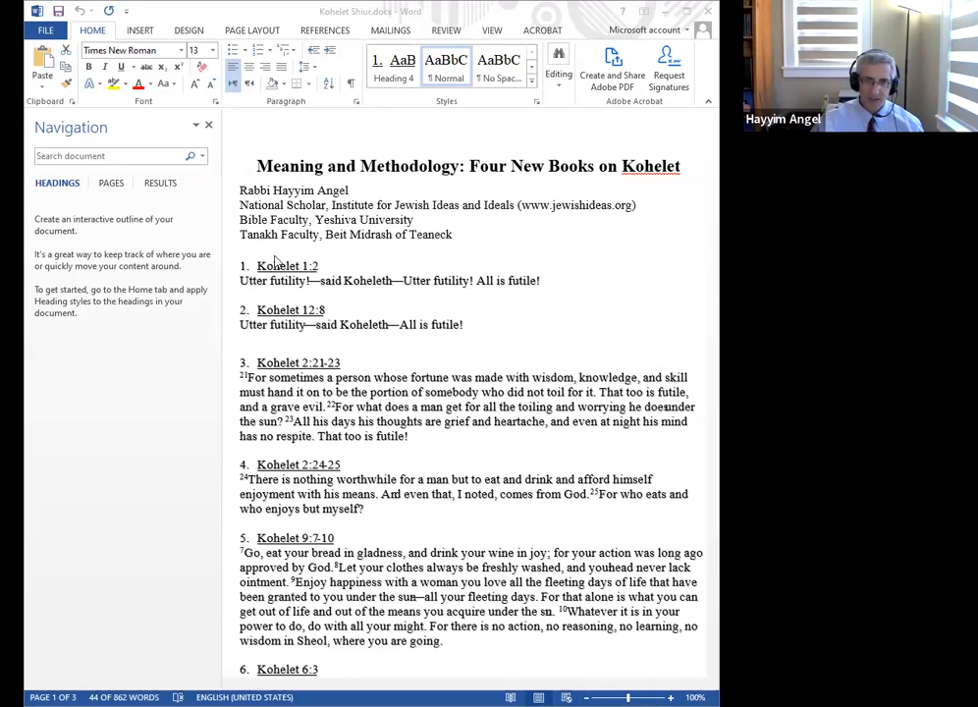
pyautogui.moveTo(377, 297)
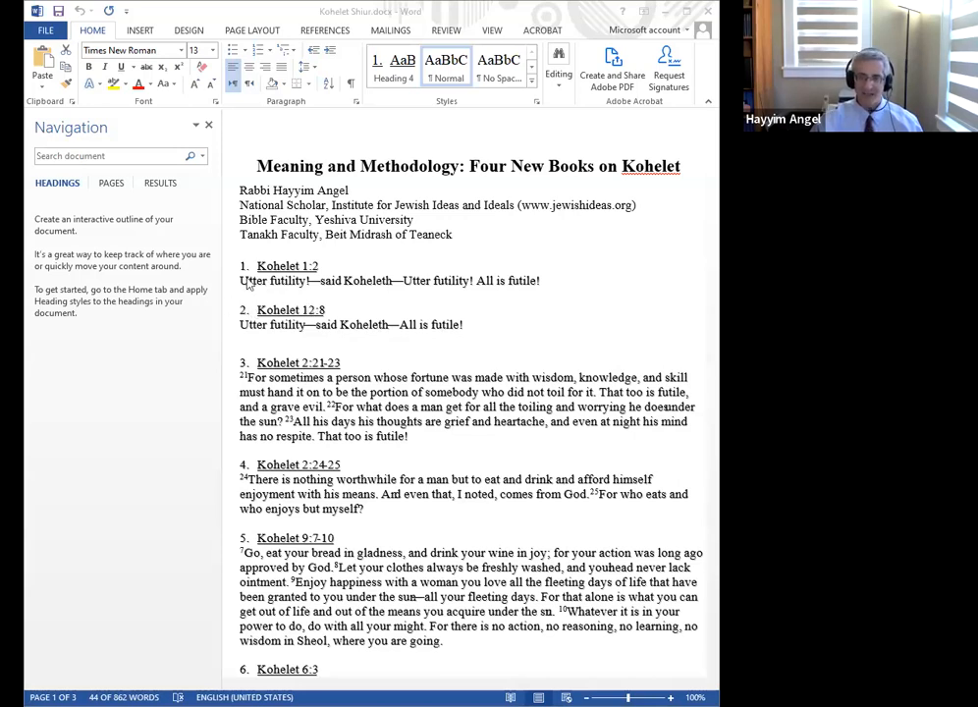
pyautogui.moveTo(445, 184)
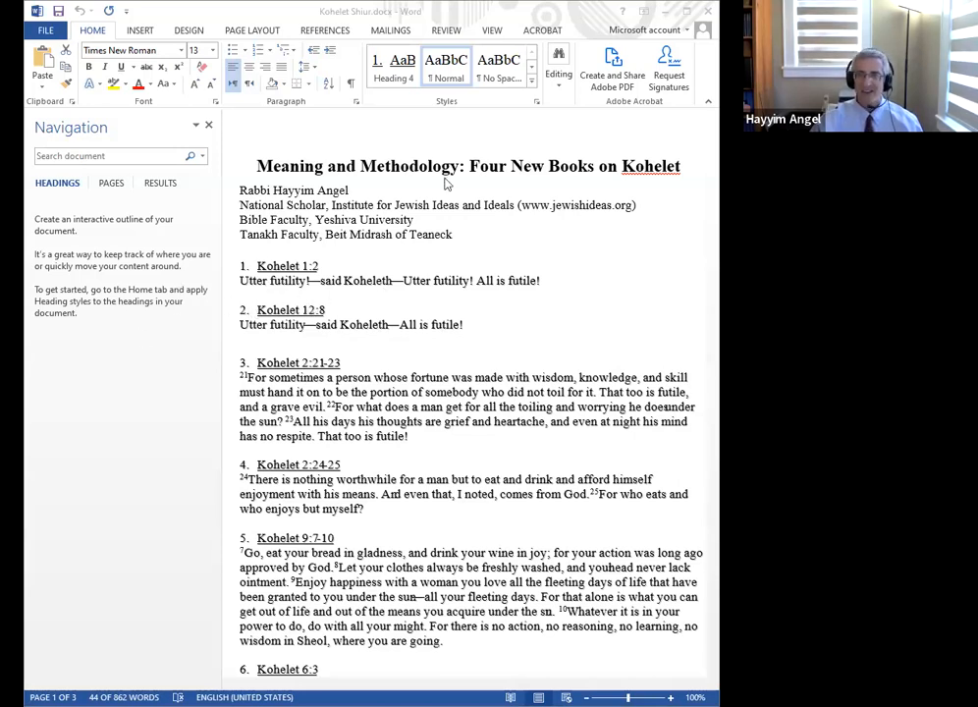
pyautogui.moveTo(344, 275)
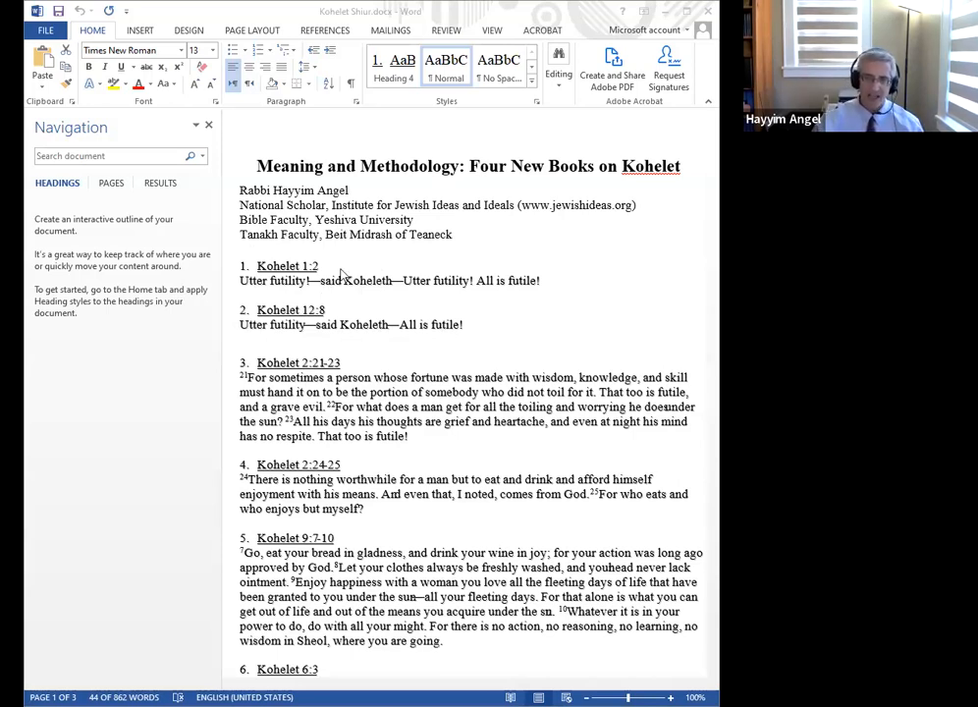
pyautogui.moveTo(515, 280)
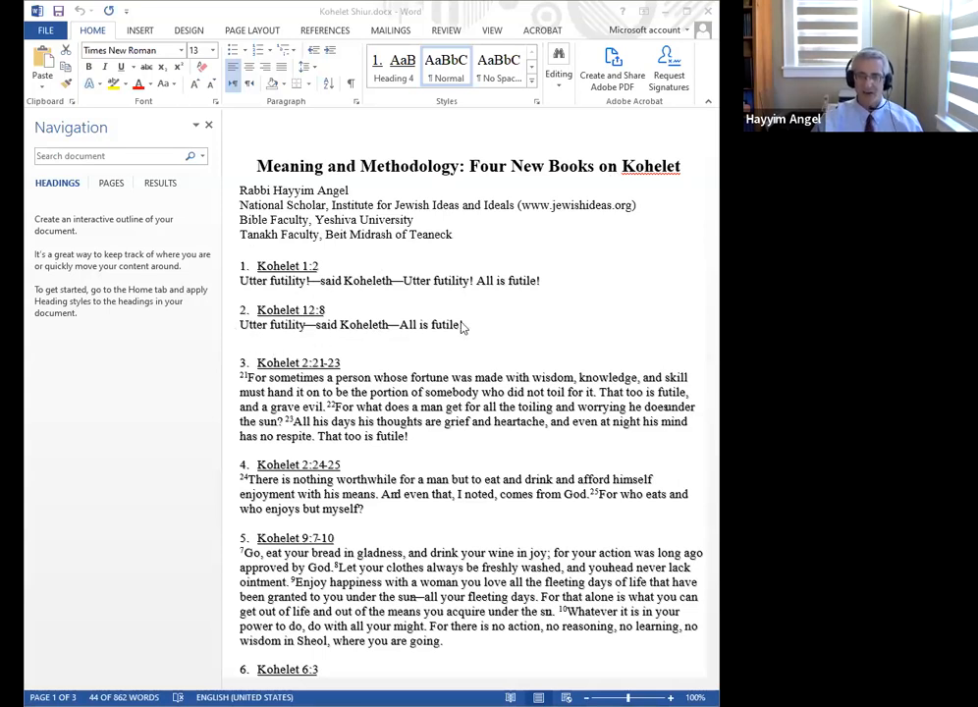
pyautogui.moveTo(425, 333)
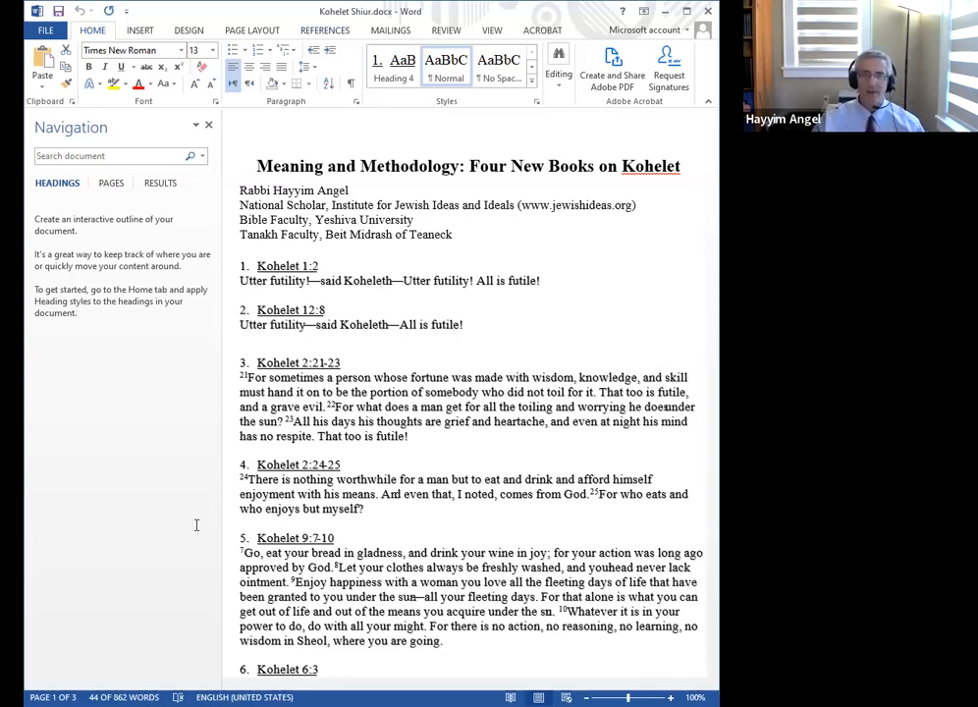
# - Scroll down slightly so passages 1 through 6, ending at Kohelet 6:3, show fully
pyautogui.scroll(-3)
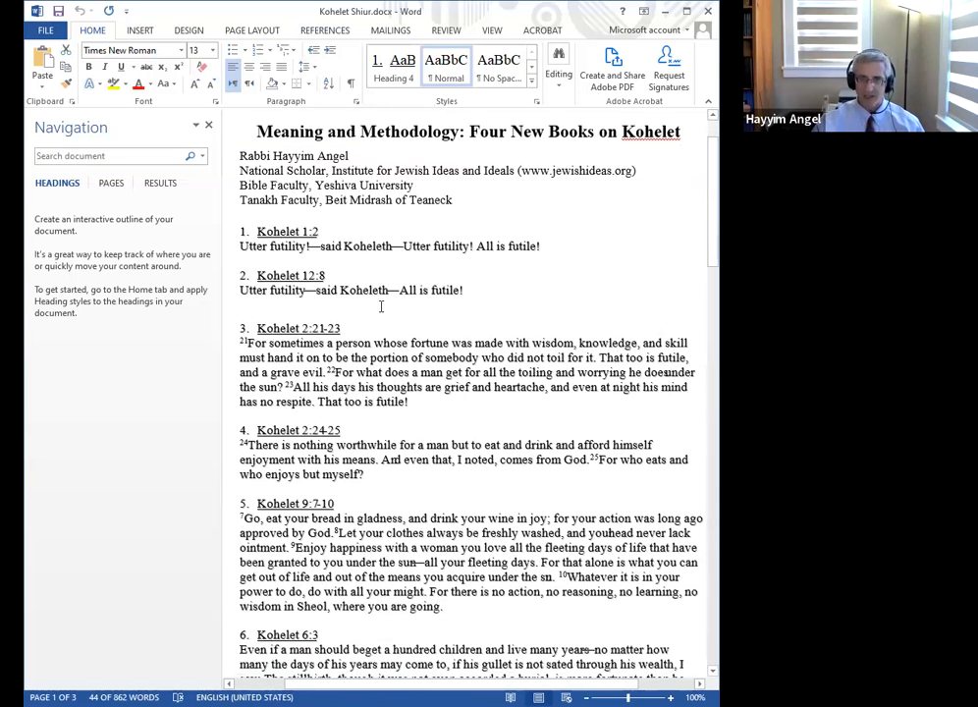
pyautogui.scroll(-3)
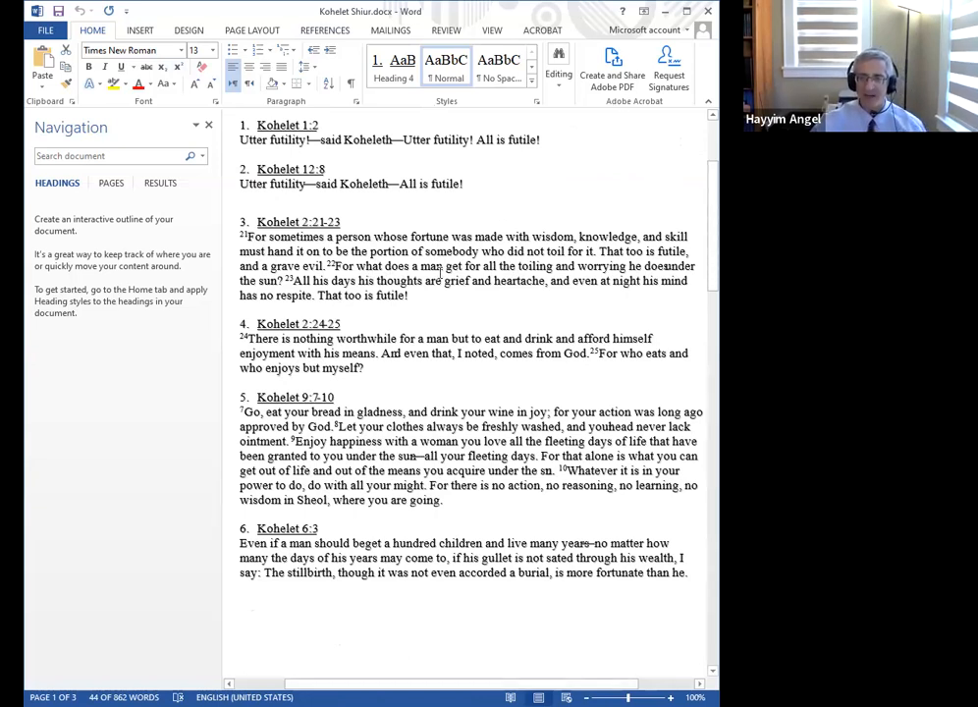
pyautogui.moveTo(545, 314)
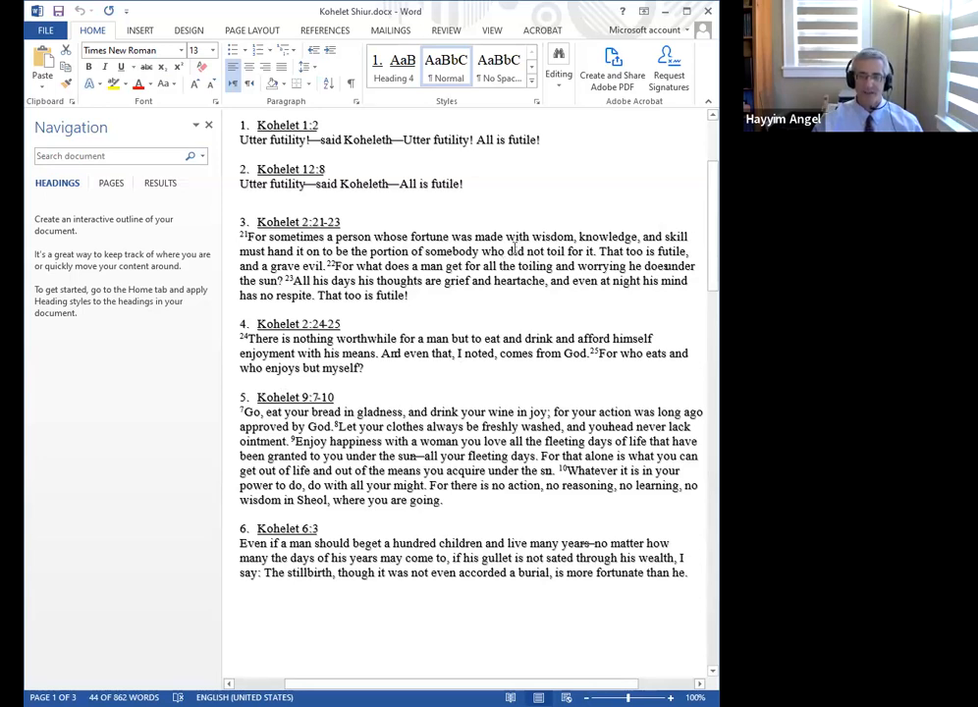
pyautogui.moveTo(510, 248)
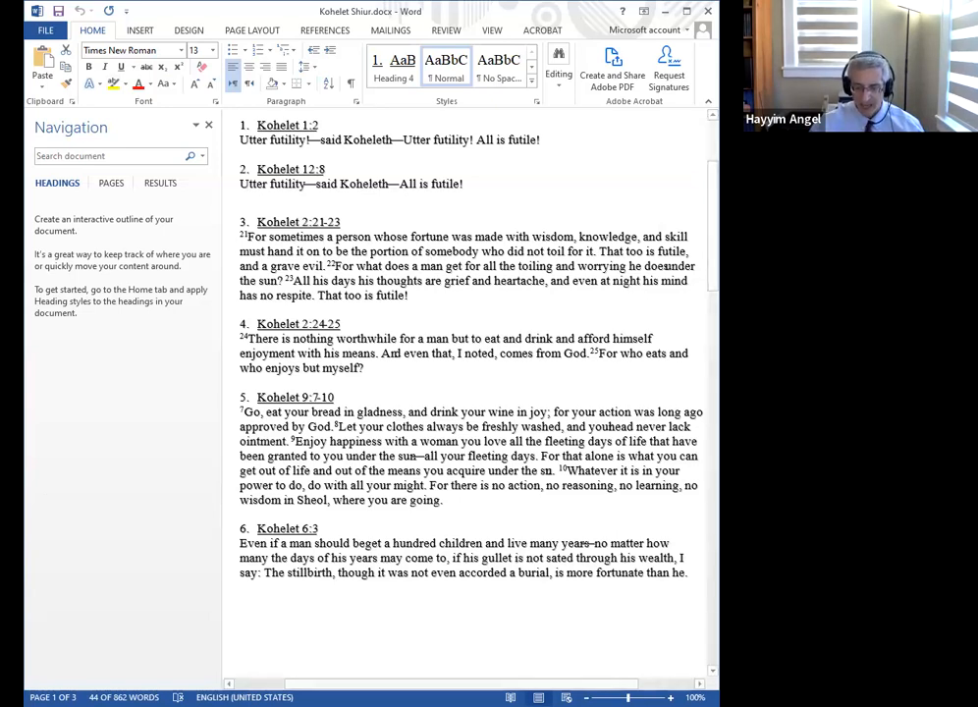
pyautogui.moveTo(681, 276)
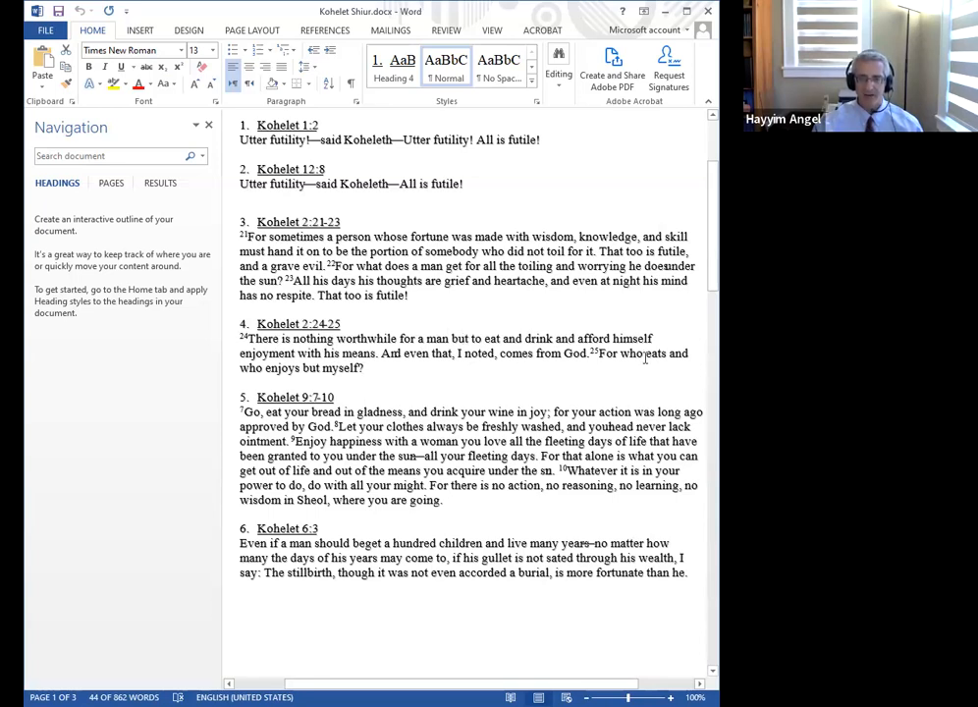
pyautogui.moveTo(352, 388)
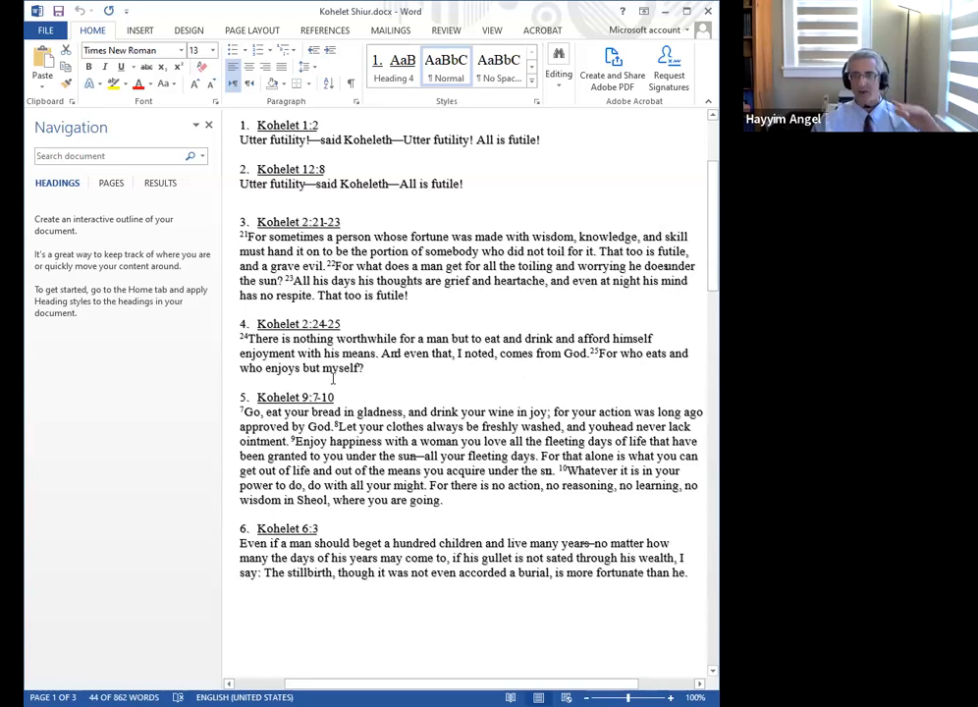
# - Scroll down to passages 12–16, Kohelet 12:9 through Exodus 28:42-43
pyautogui.scroll(-3)
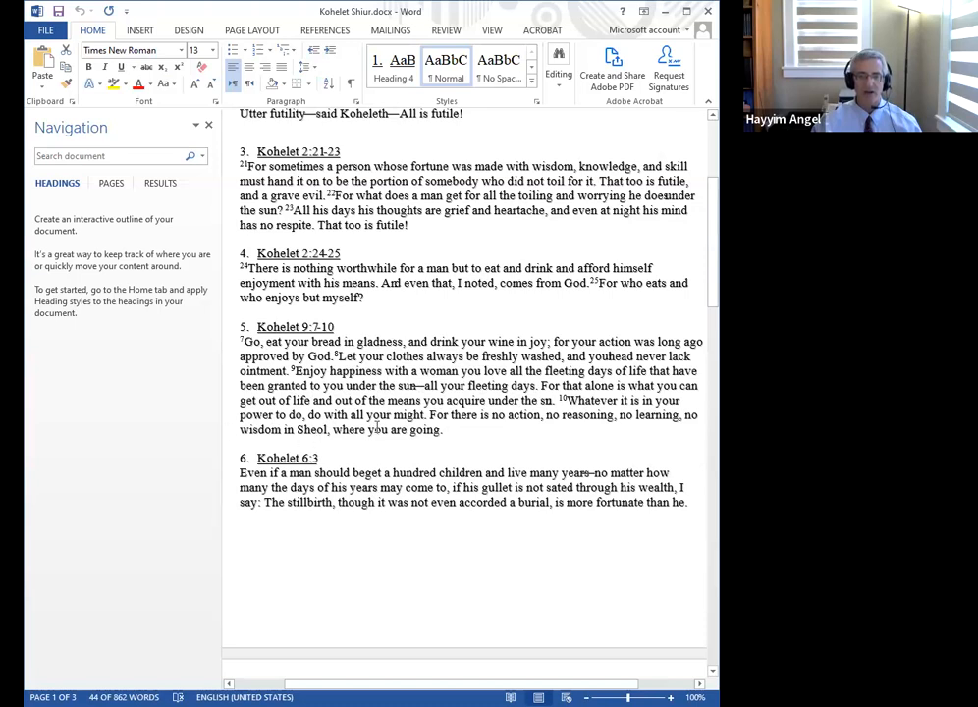
pyautogui.scroll(-3)
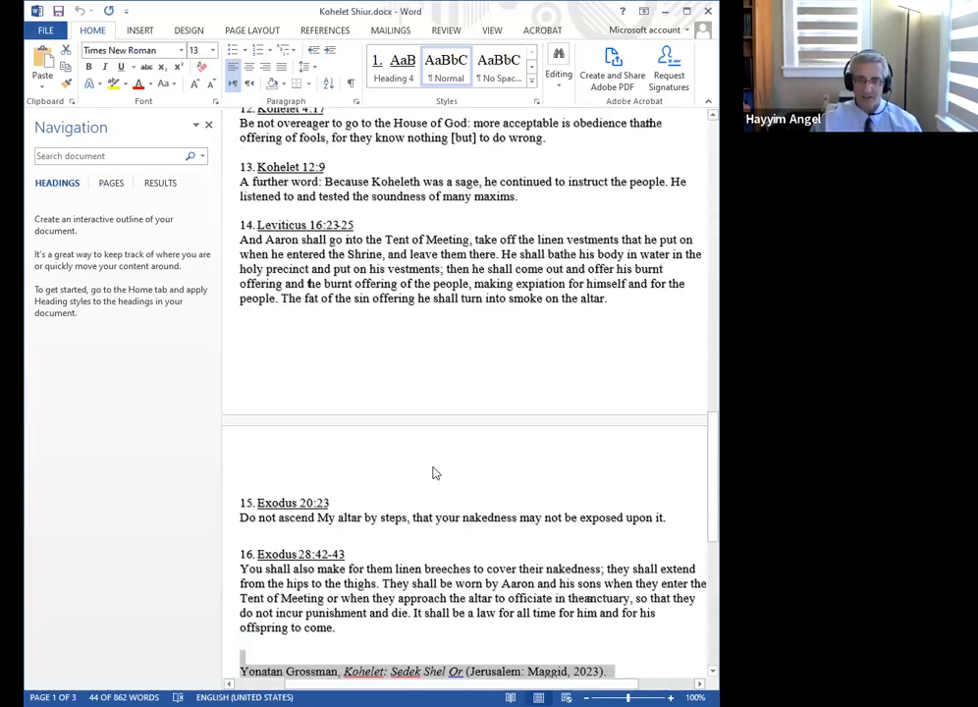
# - Scroll down to the closing list of four Kohelet books on page 3
pyautogui.scroll(-3)
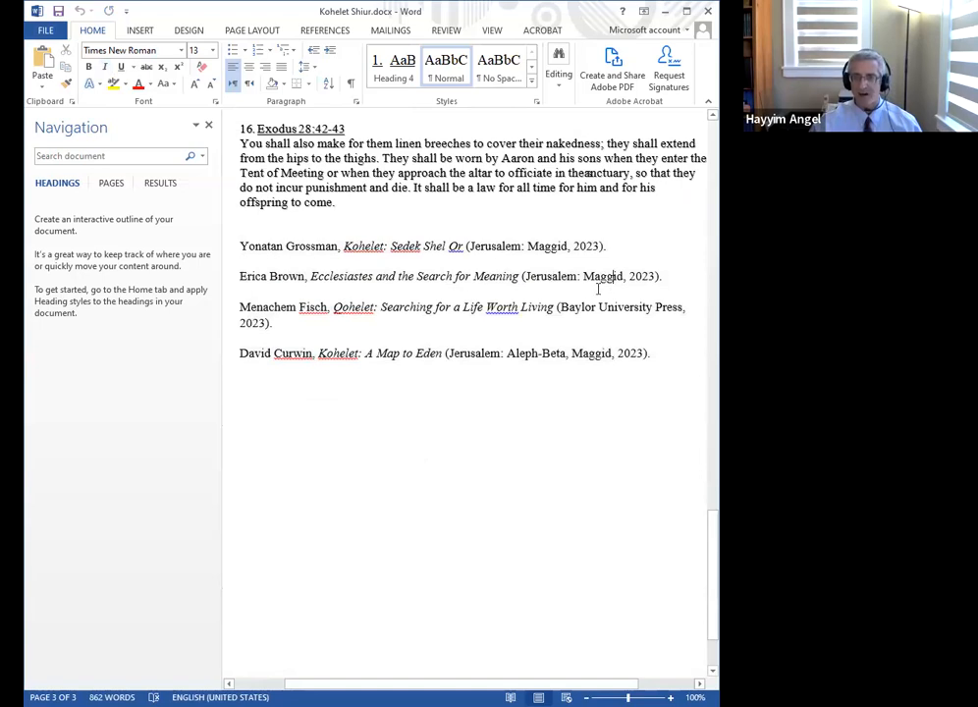
pyautogui.moveTo(673, 527)
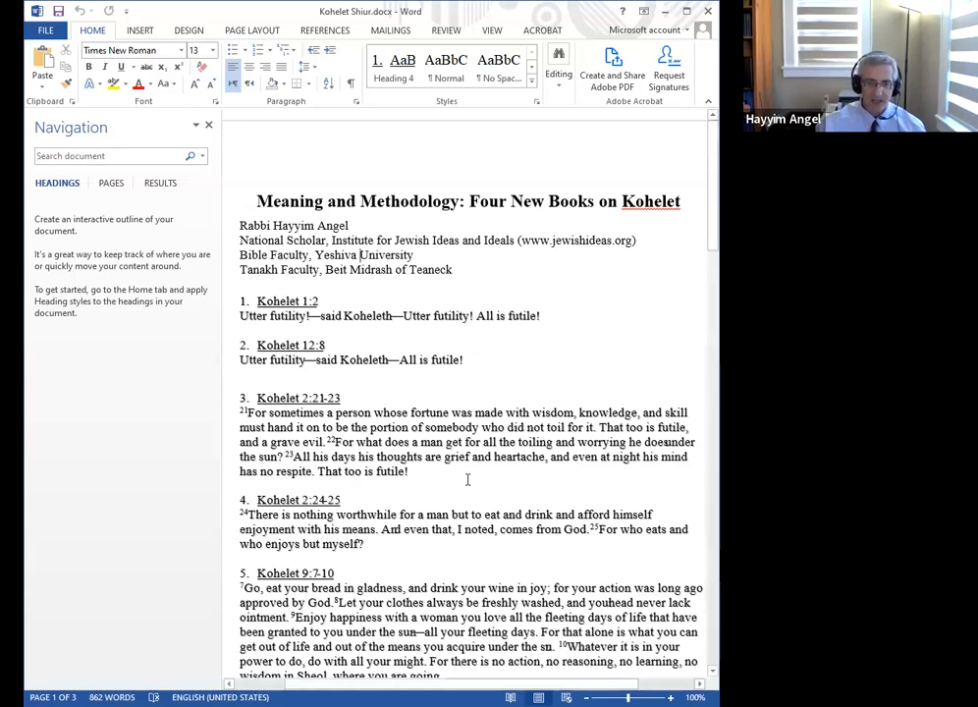
# - Scroll down from the title to passages 5–8, Kohelet 6:3 through 3:18-19
pyautogui.scroll(-3)
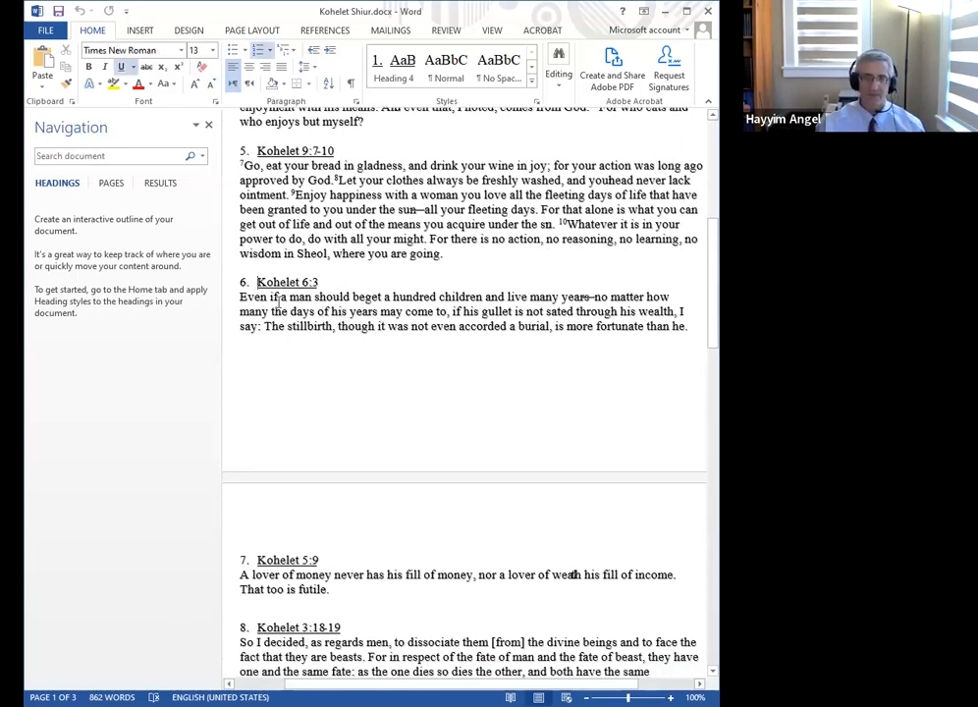
pyautogui.moveTo(407, 293)
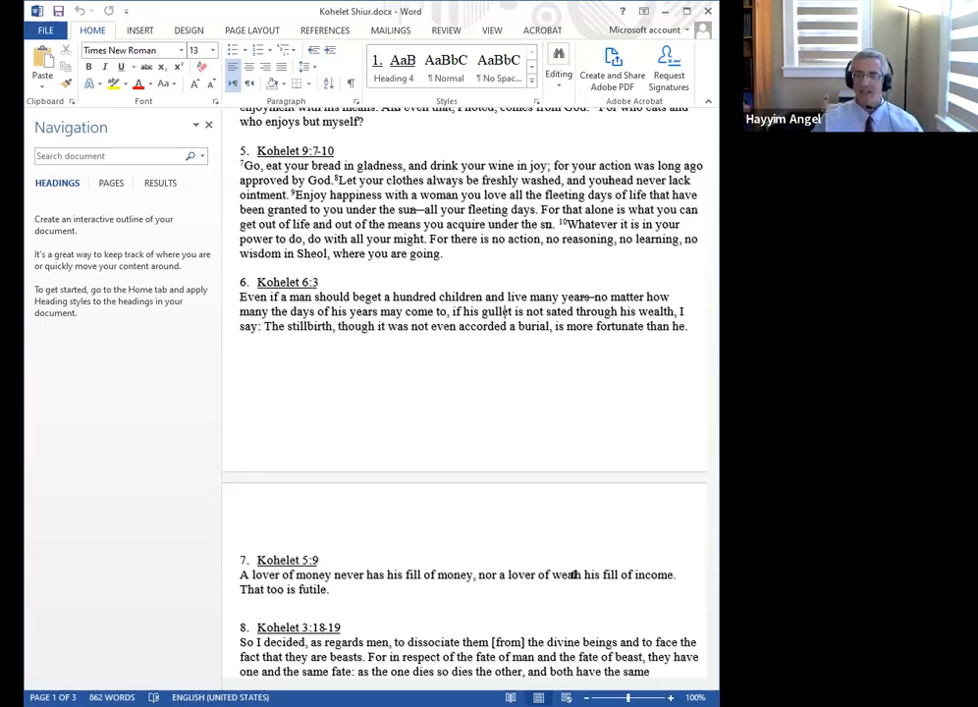
pyautogui.scroll(-3)
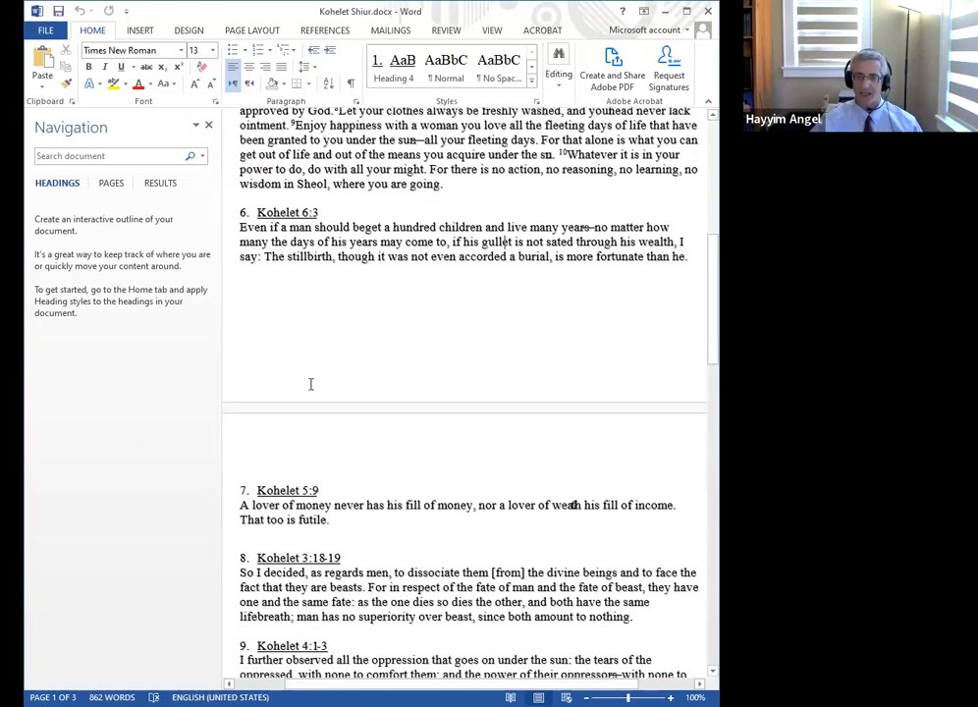
pyautogui.scroll(-3)
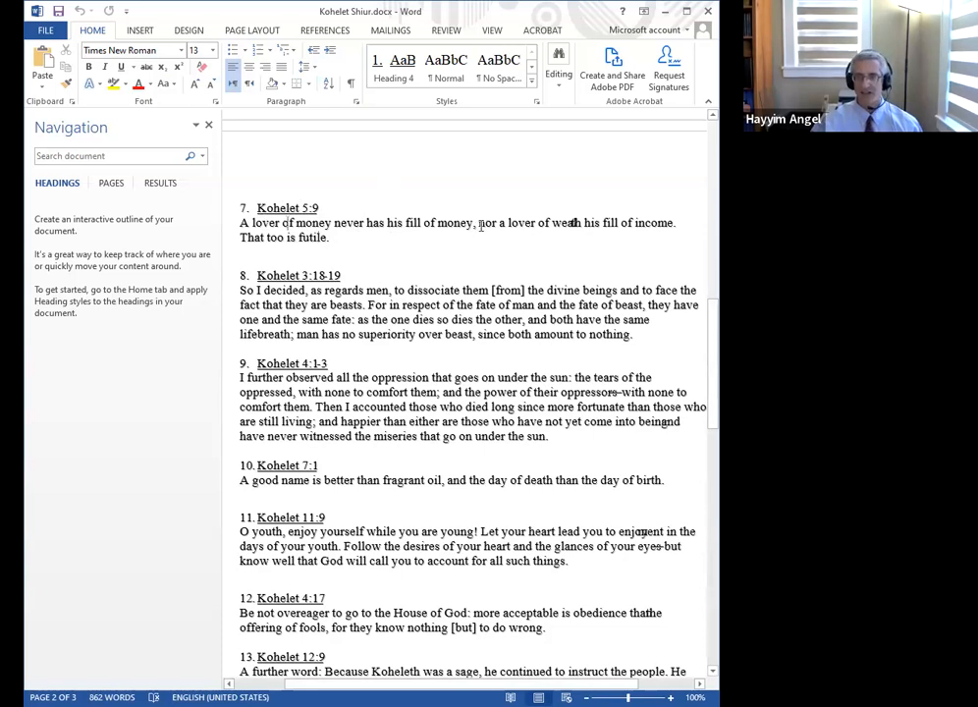
pyautogui.moveTo(468, 211)
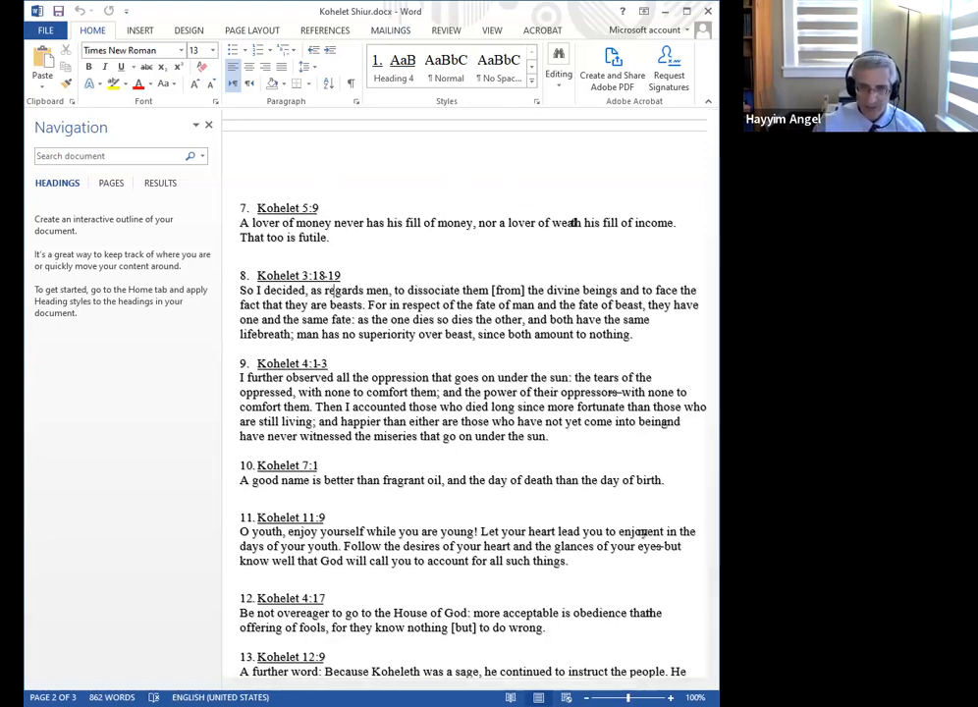
# - Scroll on page 3 past Exodus 20:23 and 28:42-43 to the 2023 books
pyautogui.scroll(-3)
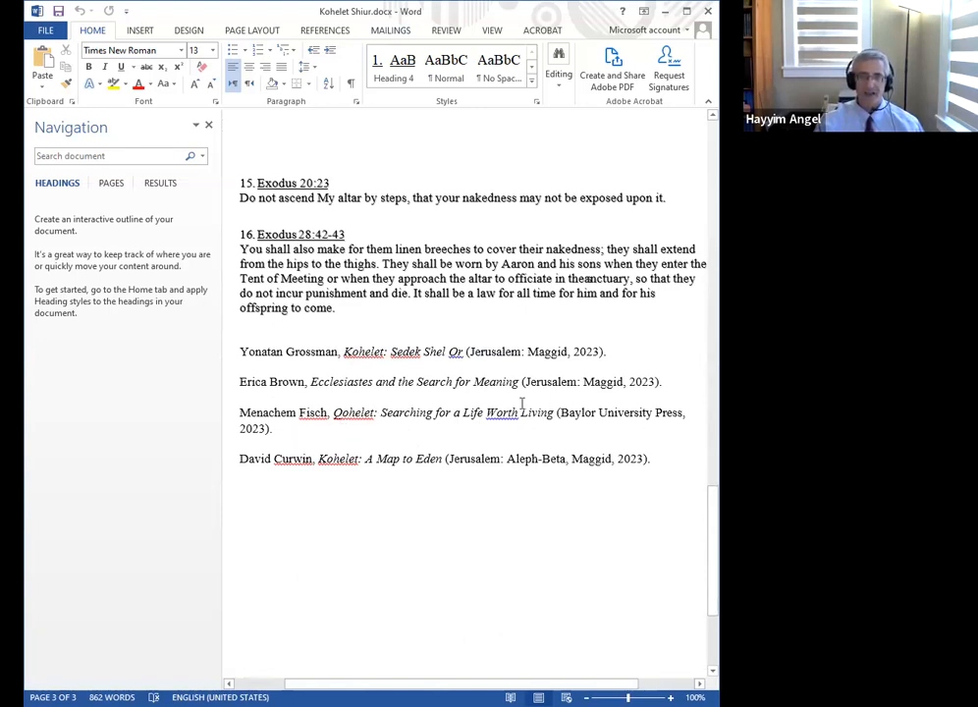
pyautogui.moveTo(626, 412)
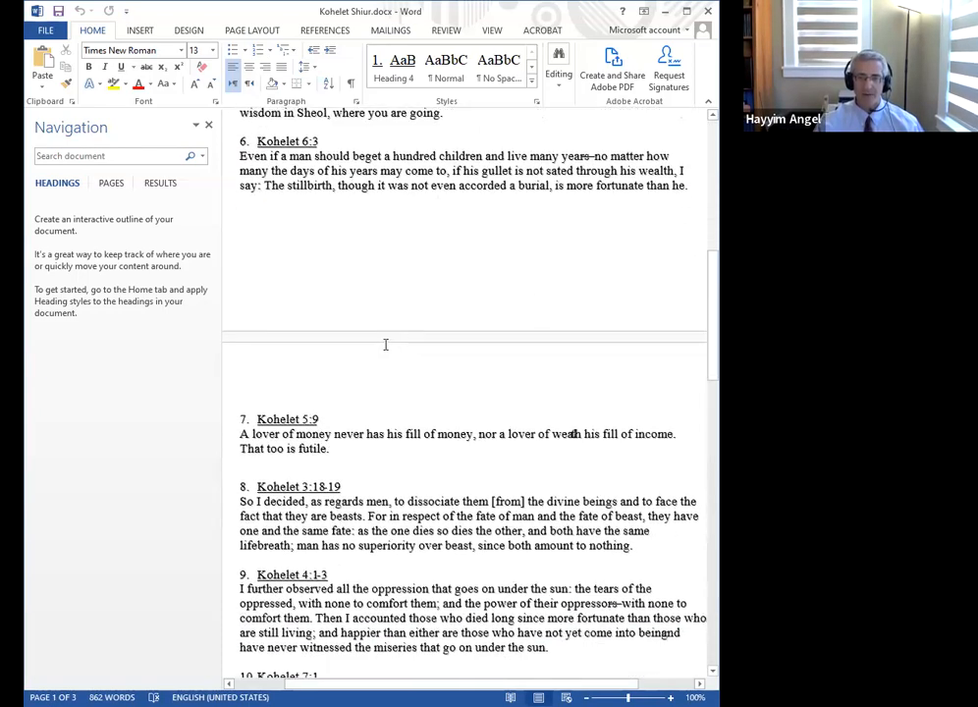
# - Scroll to page 2 showing passages 7–11, Kohelet 5:9 to Kohelet 11:9
pyautogui.scroll(-3)
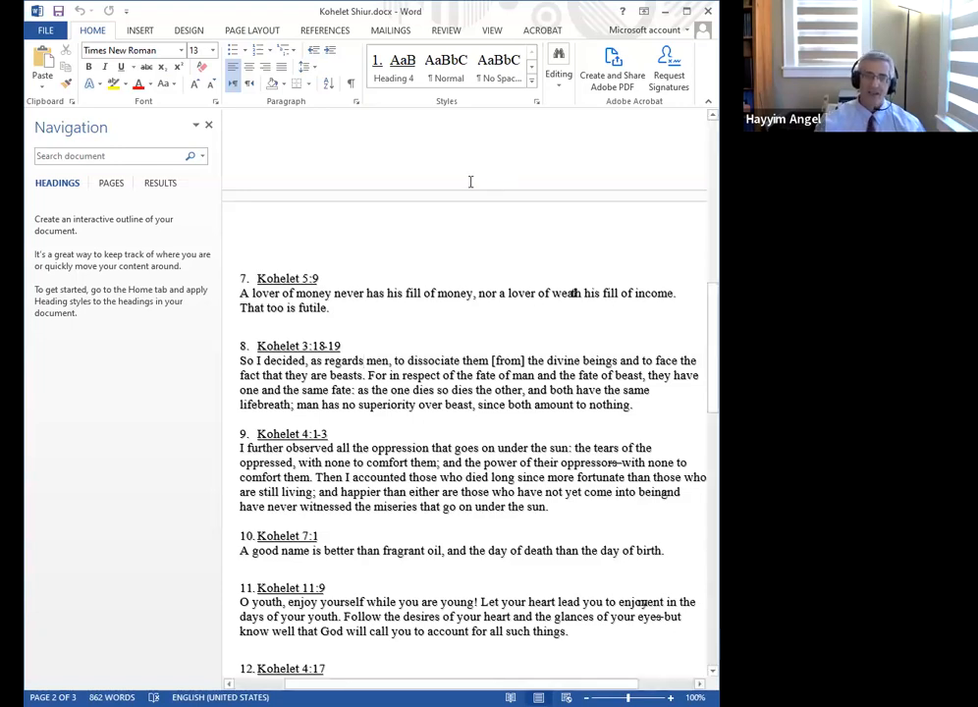
pyautogui.scroll(3)
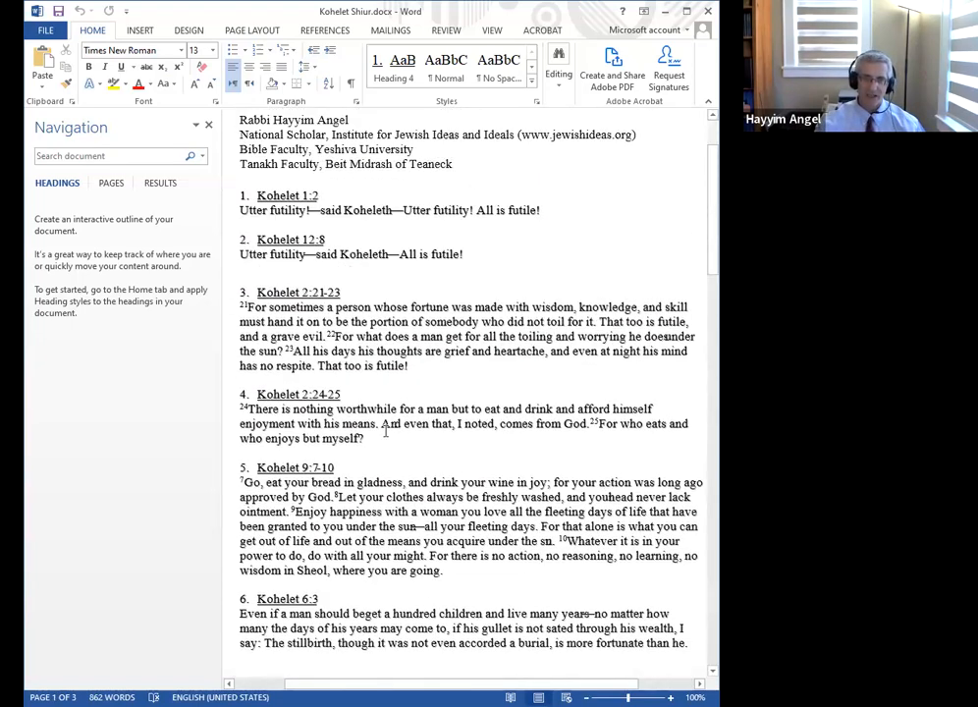
pyautogui.scroll(-3)
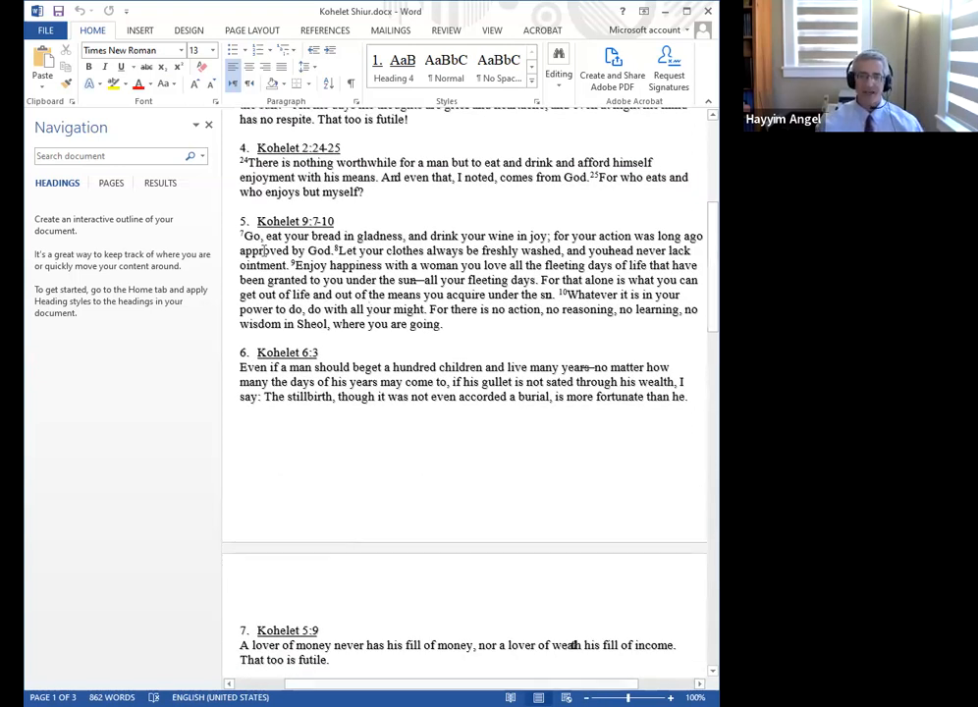
pyautogui.scroll(-3)
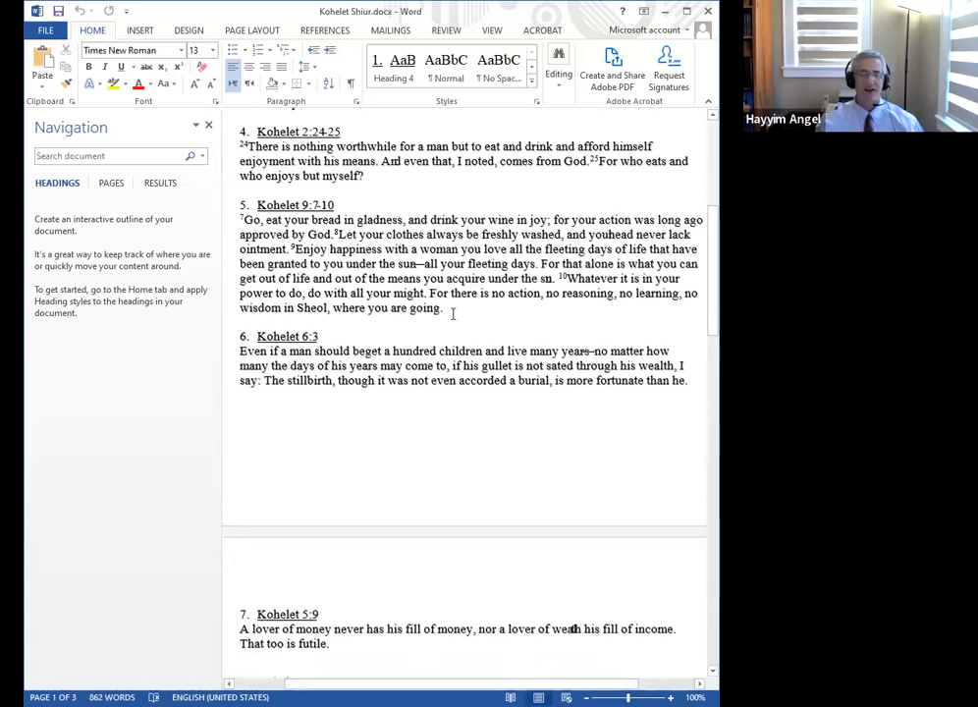
pyautogui.scroll(-3)
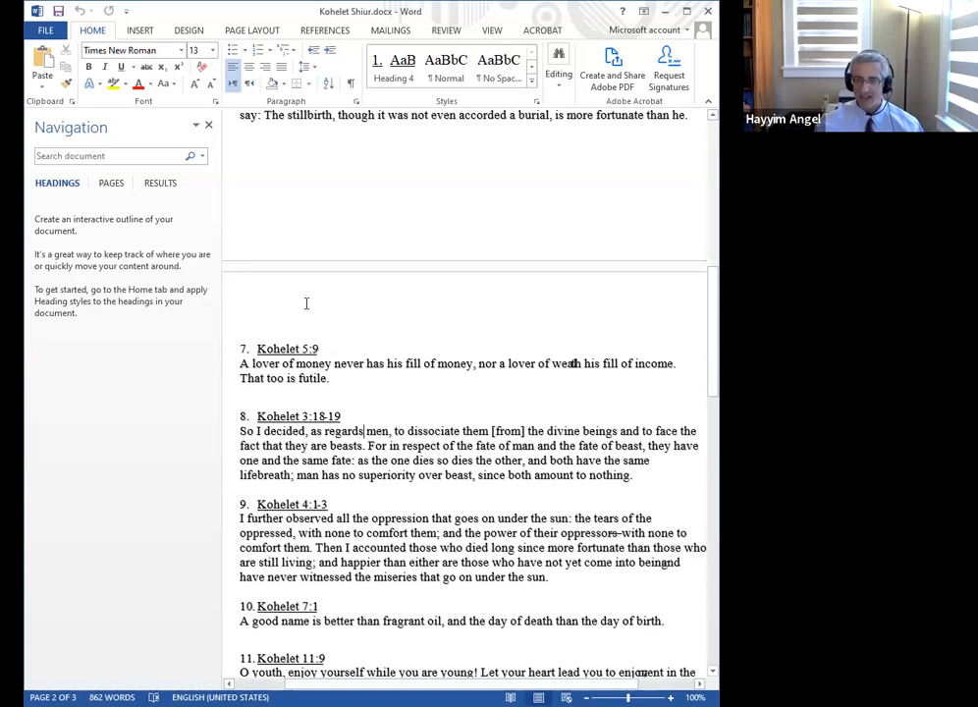
# - Scroll down to passages 8–14, Kohelet 3:18-19 through Leviticus 16:23-25
pyautogui.scroll(-3)
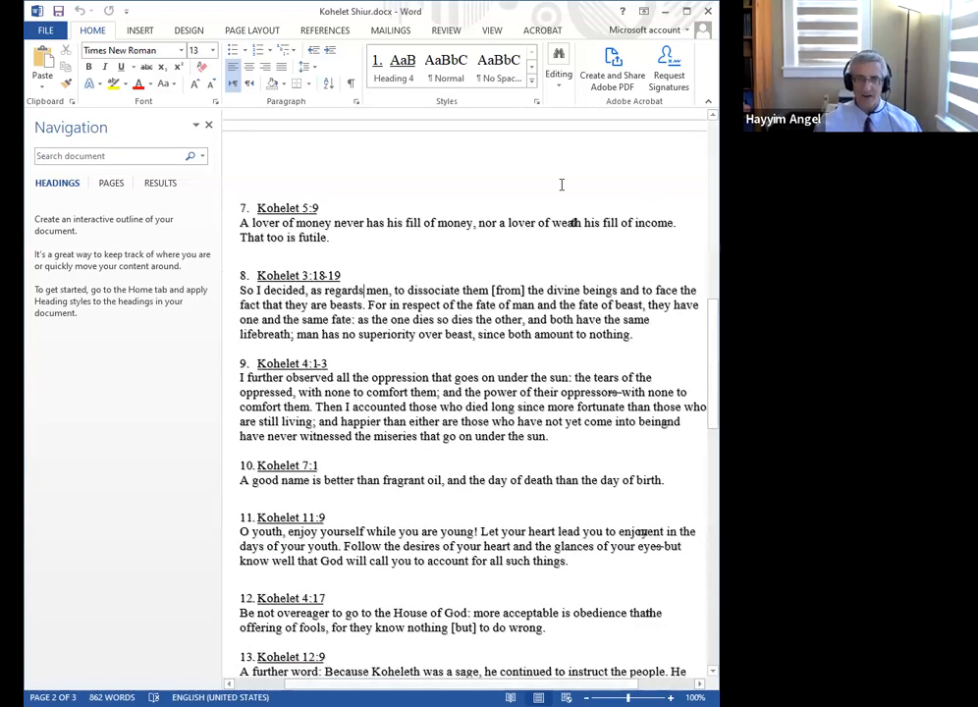
pyautogui.scroll(-3)
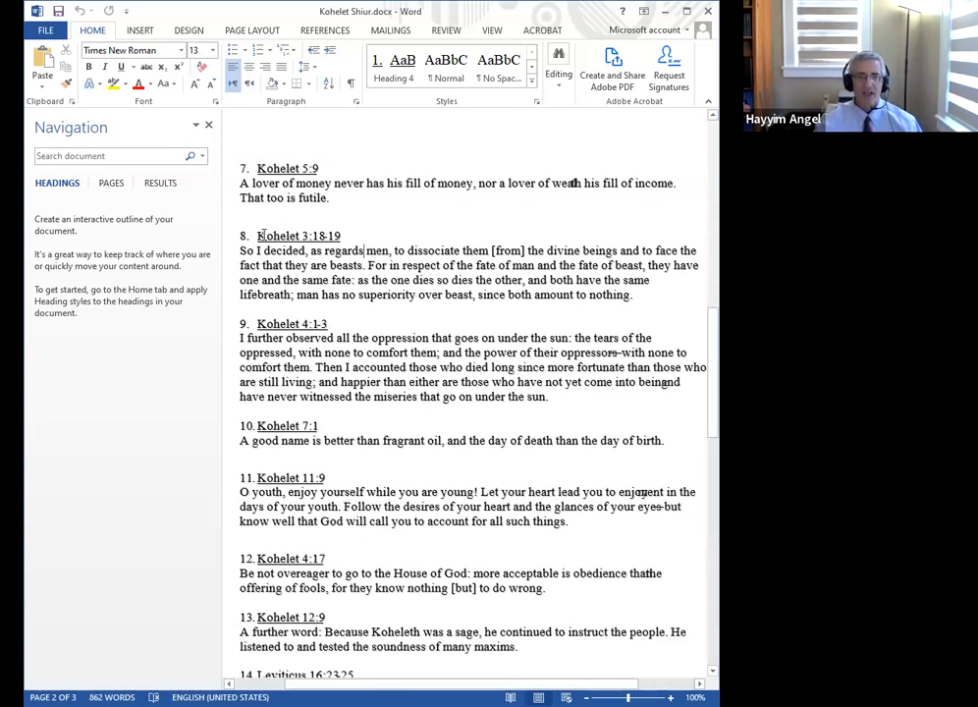
pyautogui.scroll(-3)
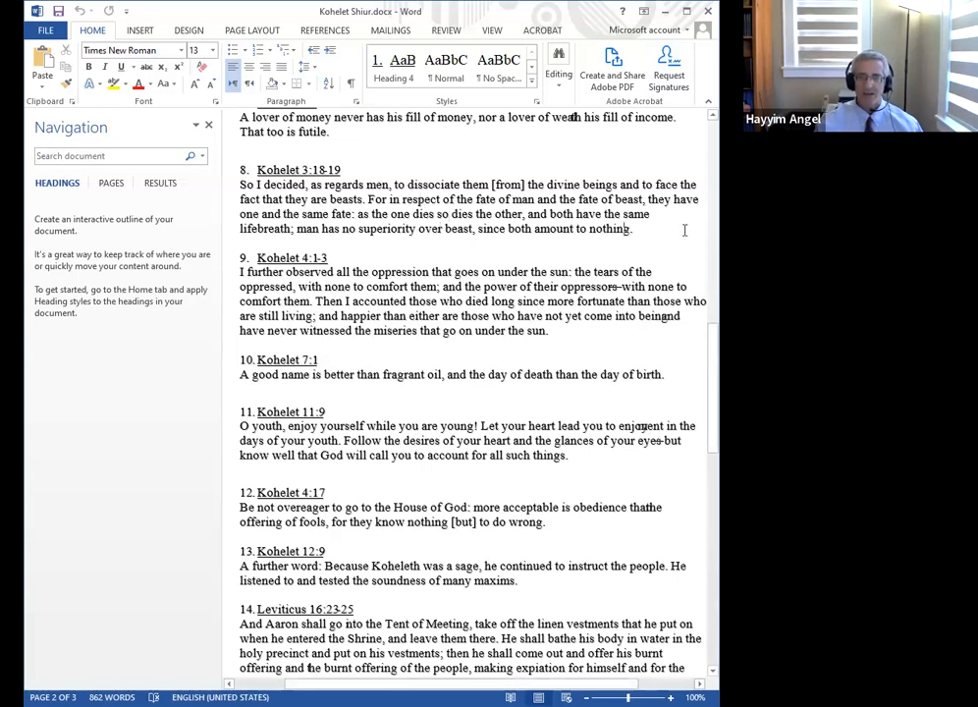
pyautogui.moveTo(501, 227)
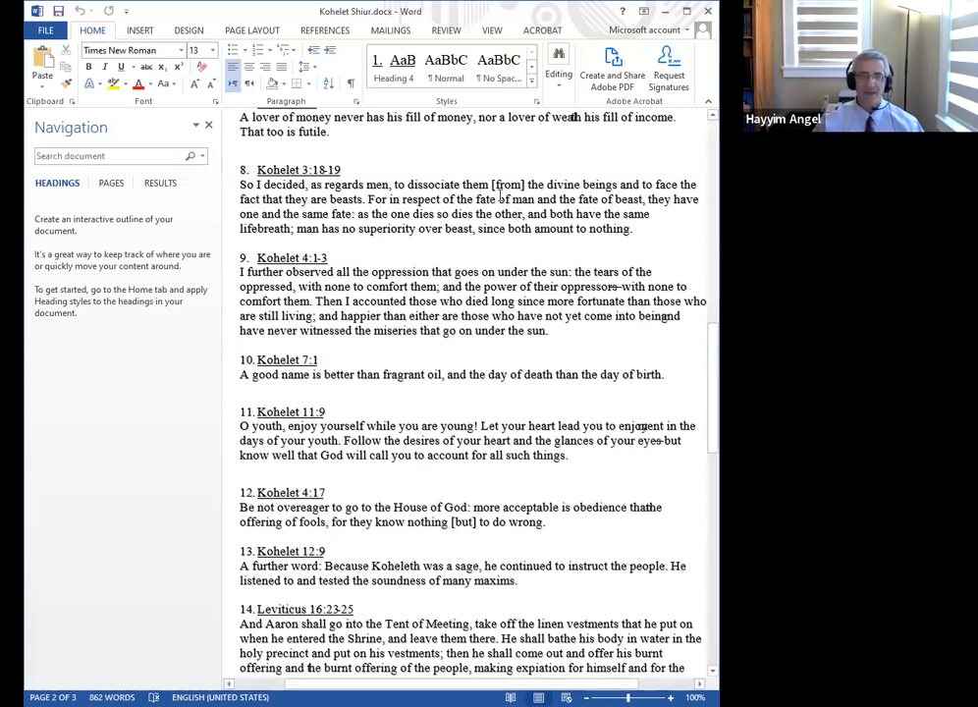
pyautogui.moveTo(651, 247)
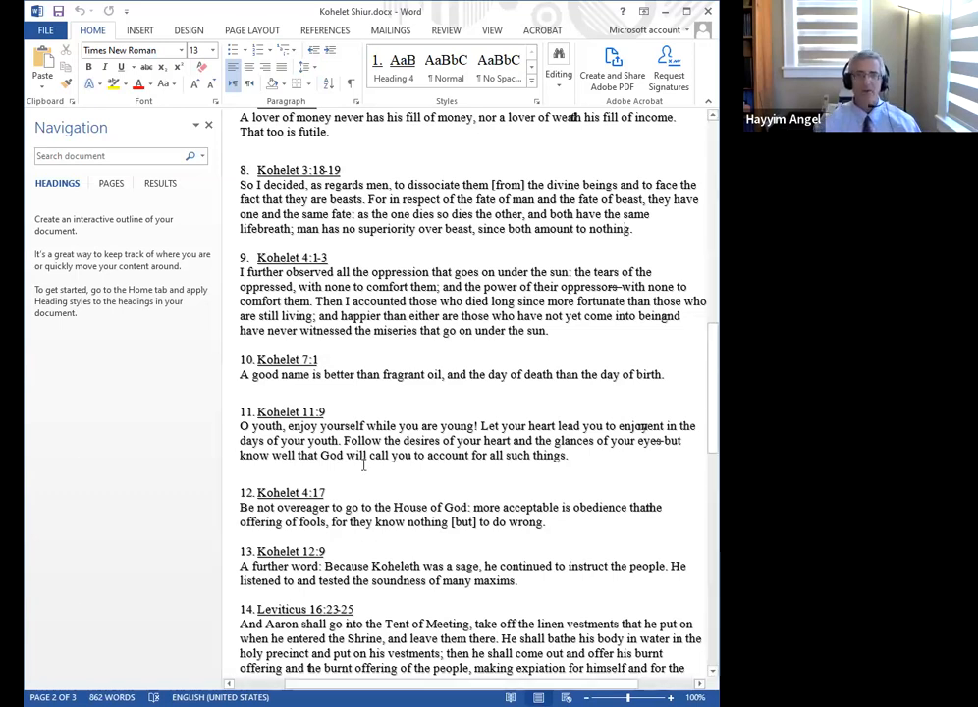
pyautogui.scroll(-3)
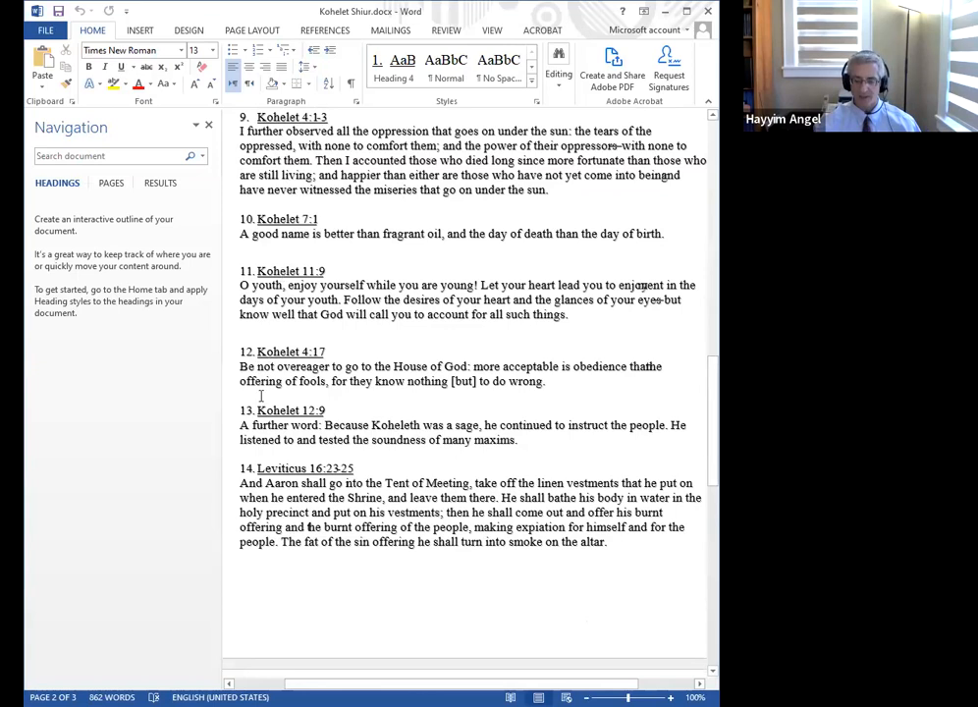
pyautogui.moveTo(453, 331)
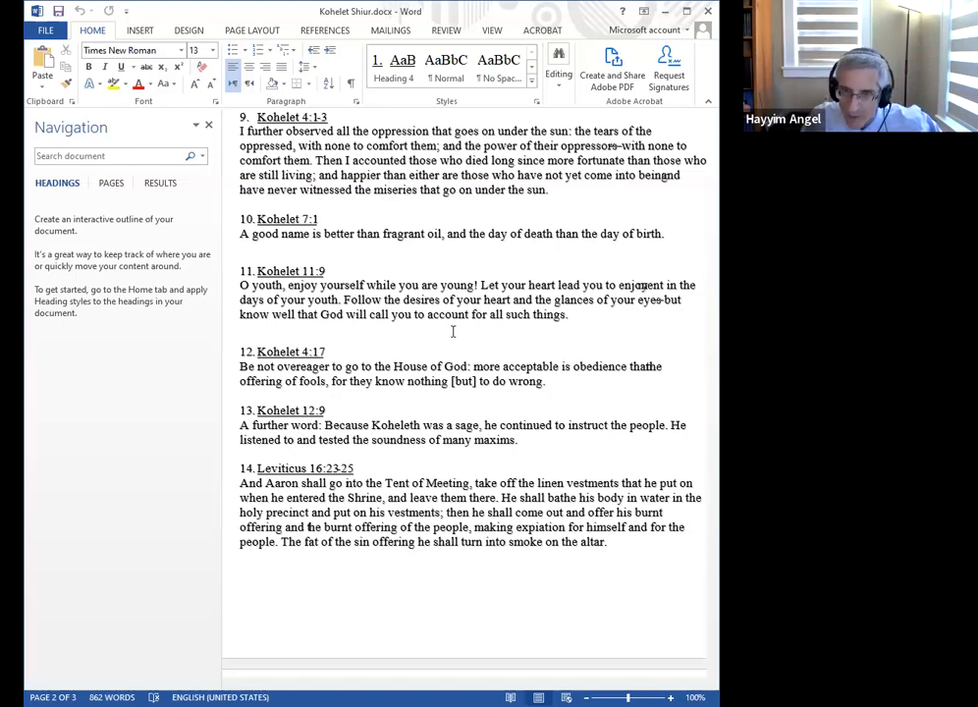
# - Scroll past page 2 to passages 11–15, with Exodus 20:23 starting page 3
pyautogui.scroll(-3)
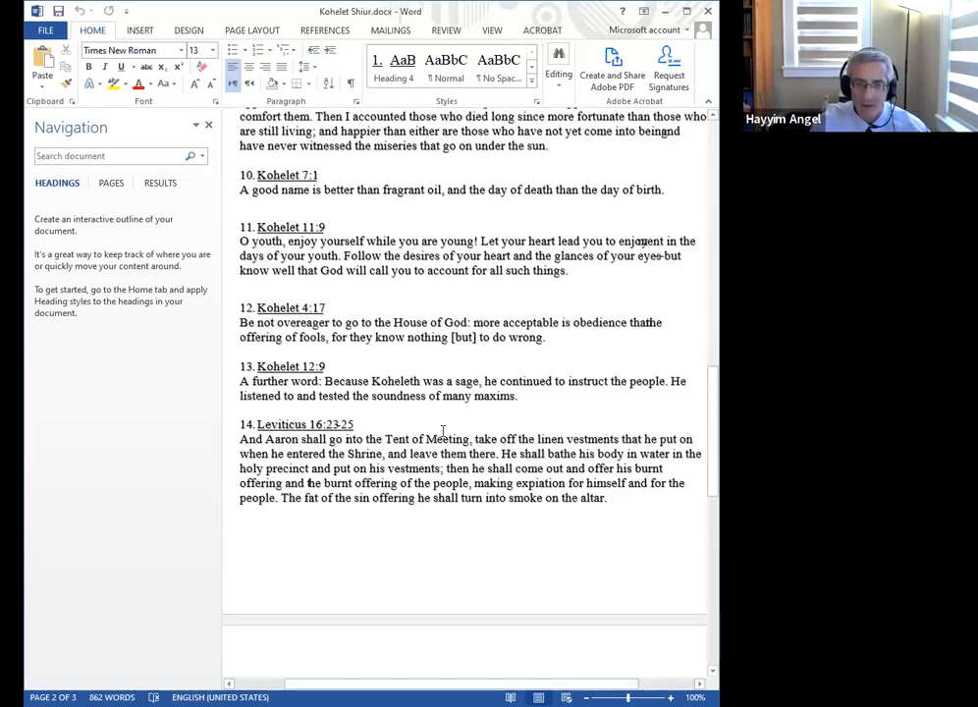
pyautogui.scroll(-3)
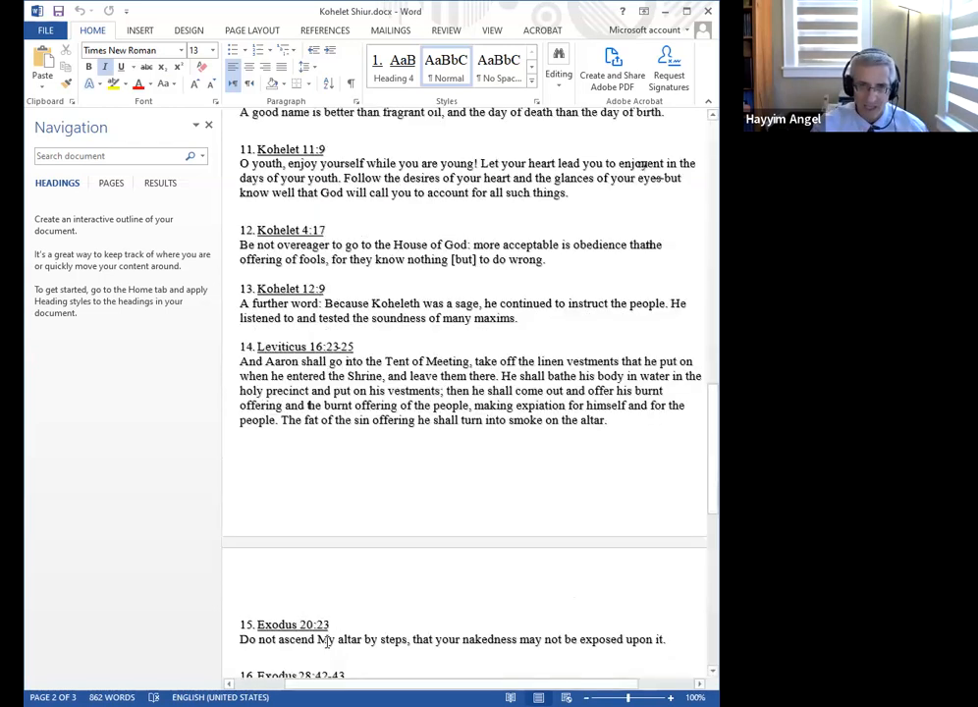
# - Scroll the source sheet to show passages 9 through 14, ending with Leviticus 16:23-25
pyautogui.scroll(3)
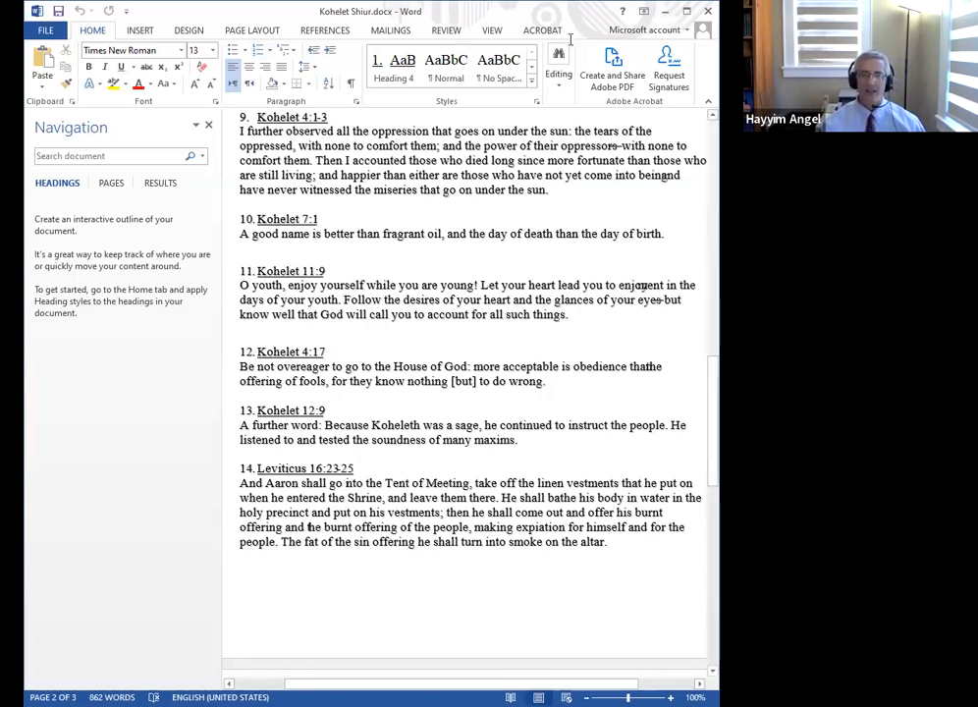
pyautogui.moveTo(466, 540)
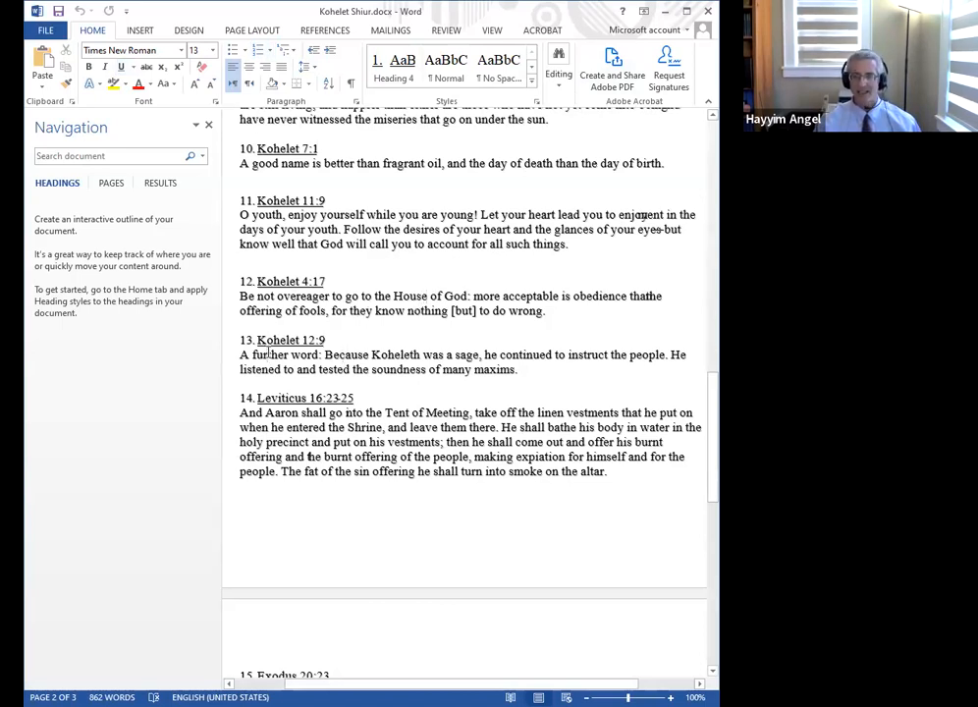
# - Scroll down to reveal Exodus 20:23 and Exodus 28:42-43 below Leviticus 16:23-25
pyautogui.click(241, 354)
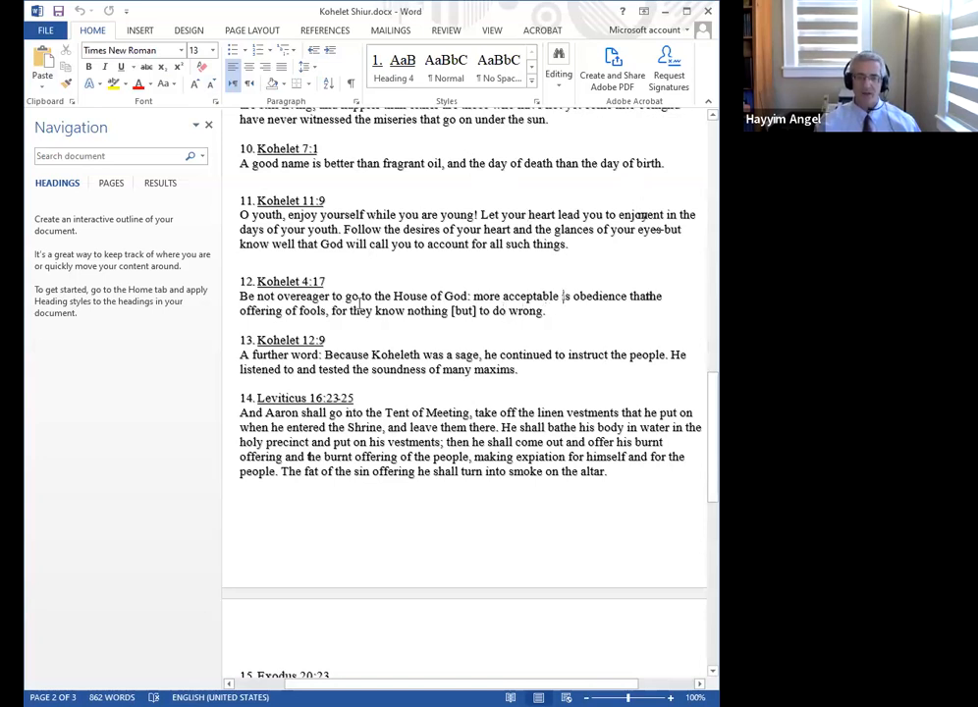
pyautogui.scroll(-3)
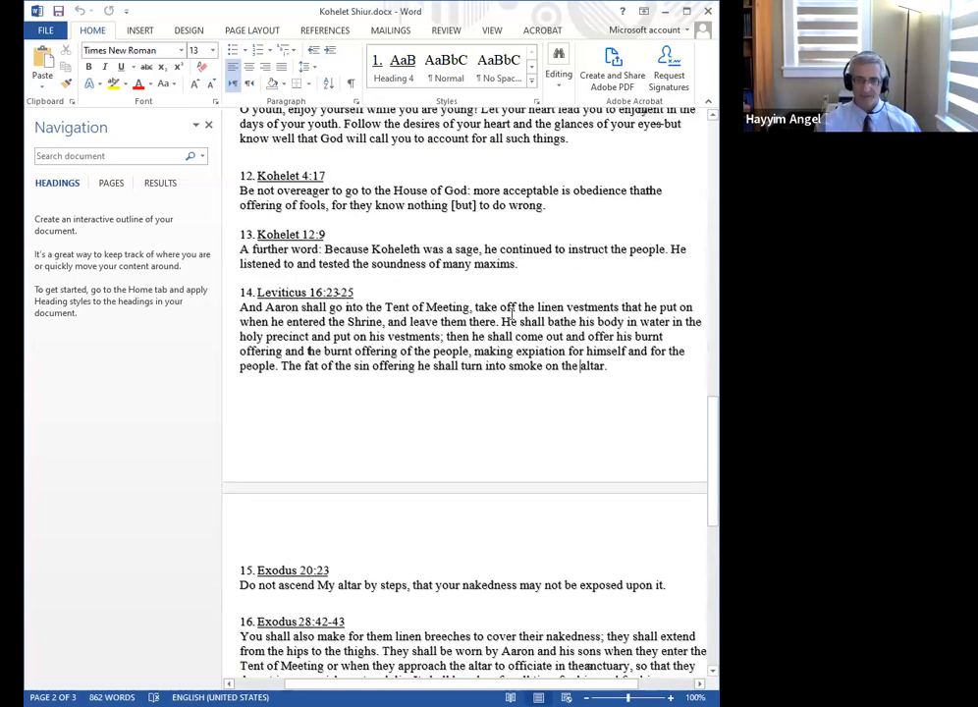